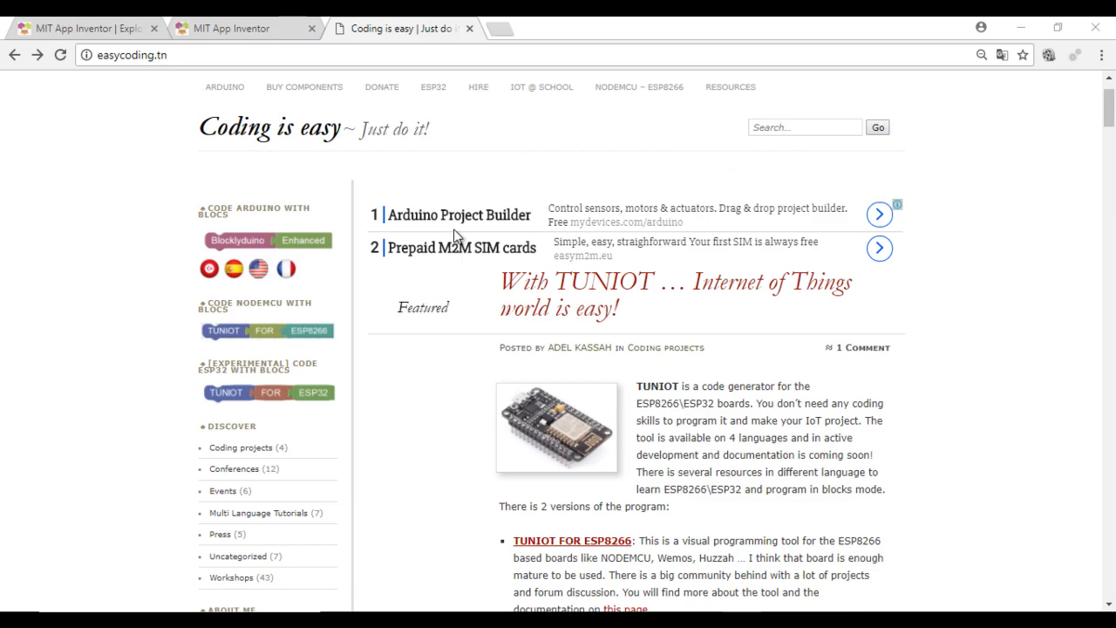
- Launch the TUNIOT FOR ESP32 block editor from the easycoding.tn sidebar
{"action": "left_click", "coordinate": [271, 391]}
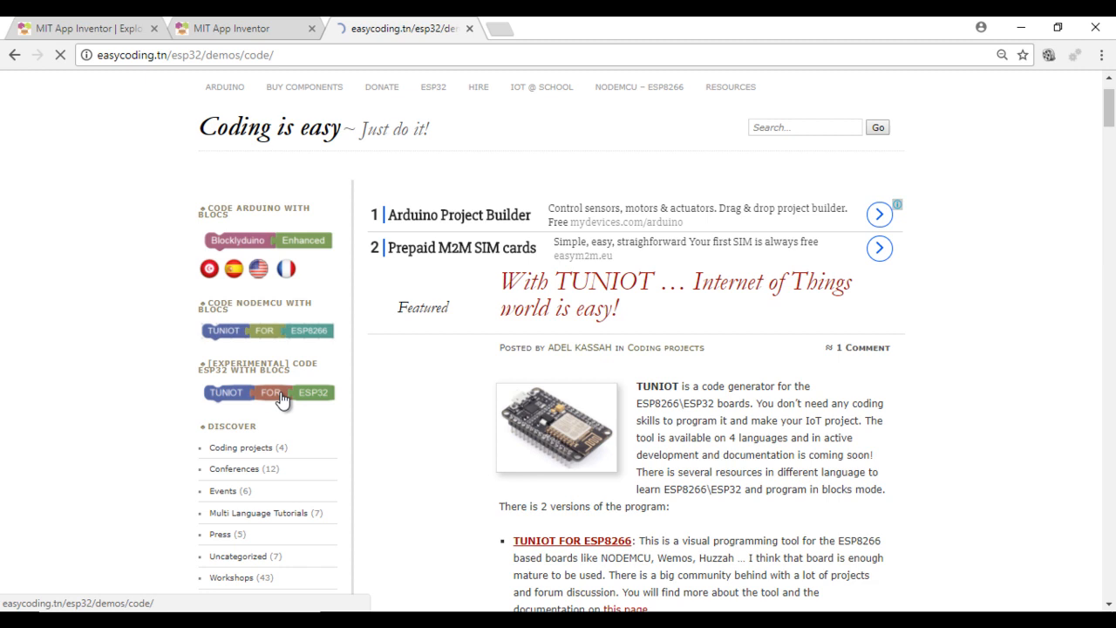
{"action": "left_click", "coordinate": [268, 391]}
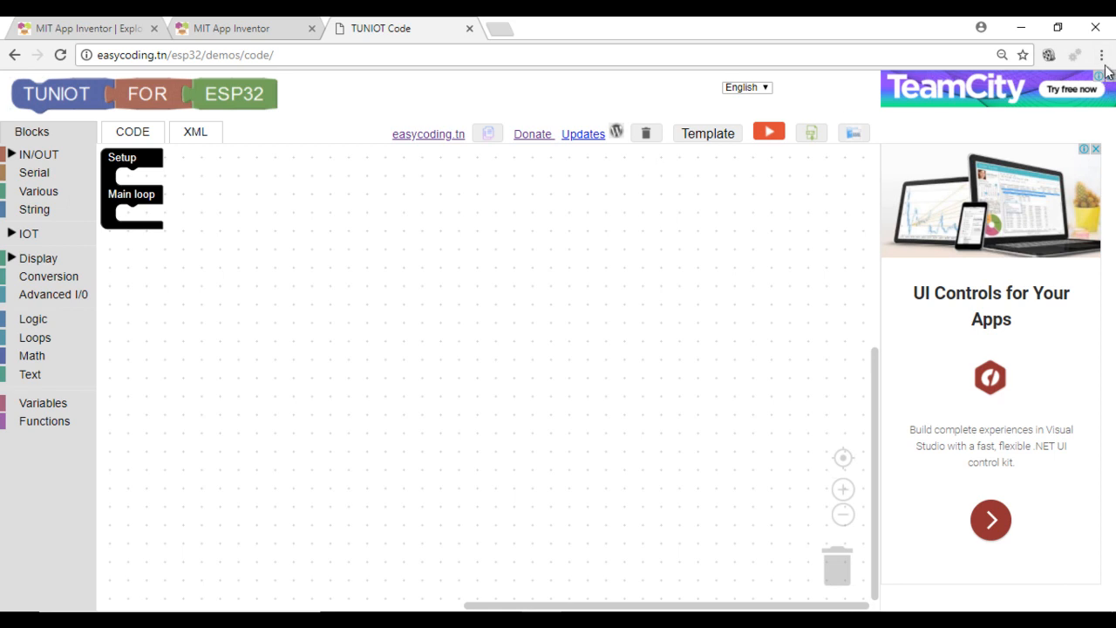
{"action": "left_click", "coordinate": [1102, 54]}
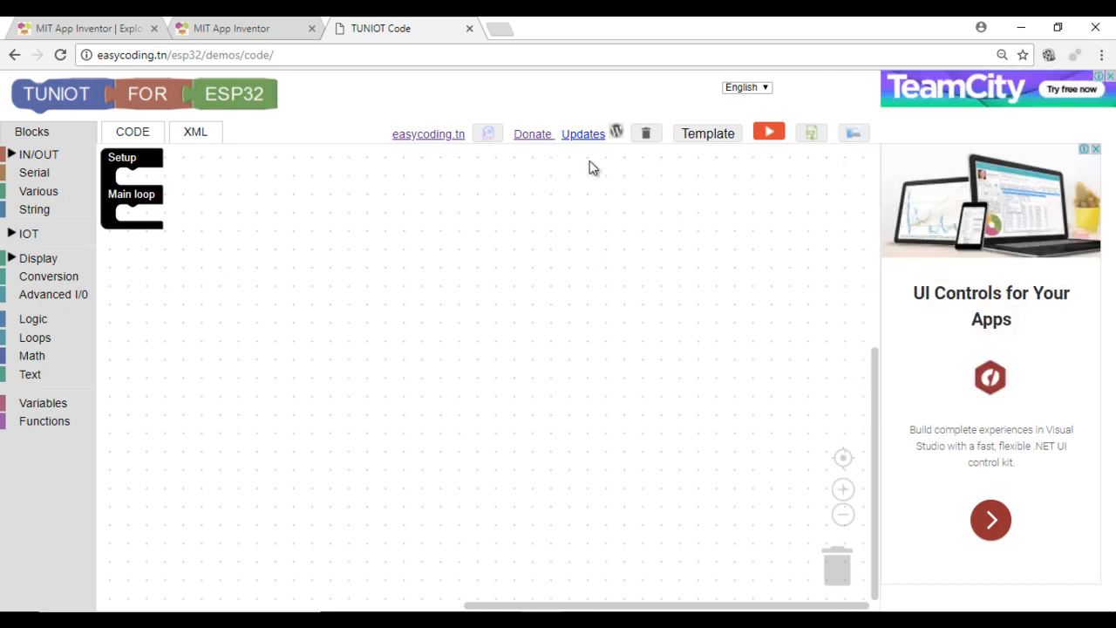
- Load template Model 1 (server in an open network) and enter ssid Globalnet
{"action": "left_click", "coordinate": [708, 133]}
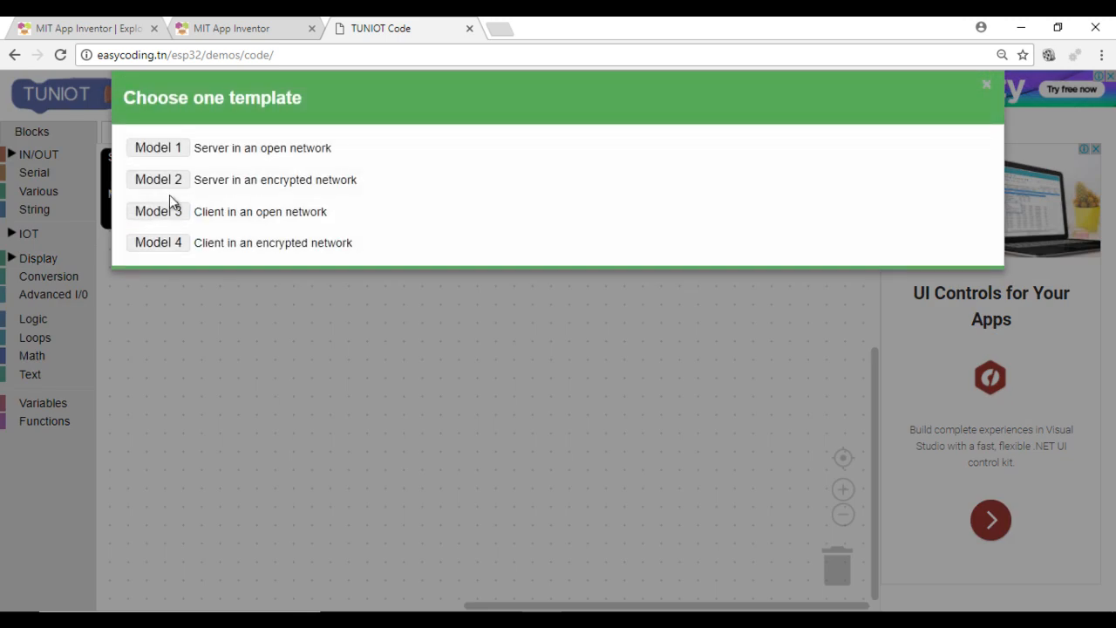
{"action": "left_click", "coordinate": [157, 147]}
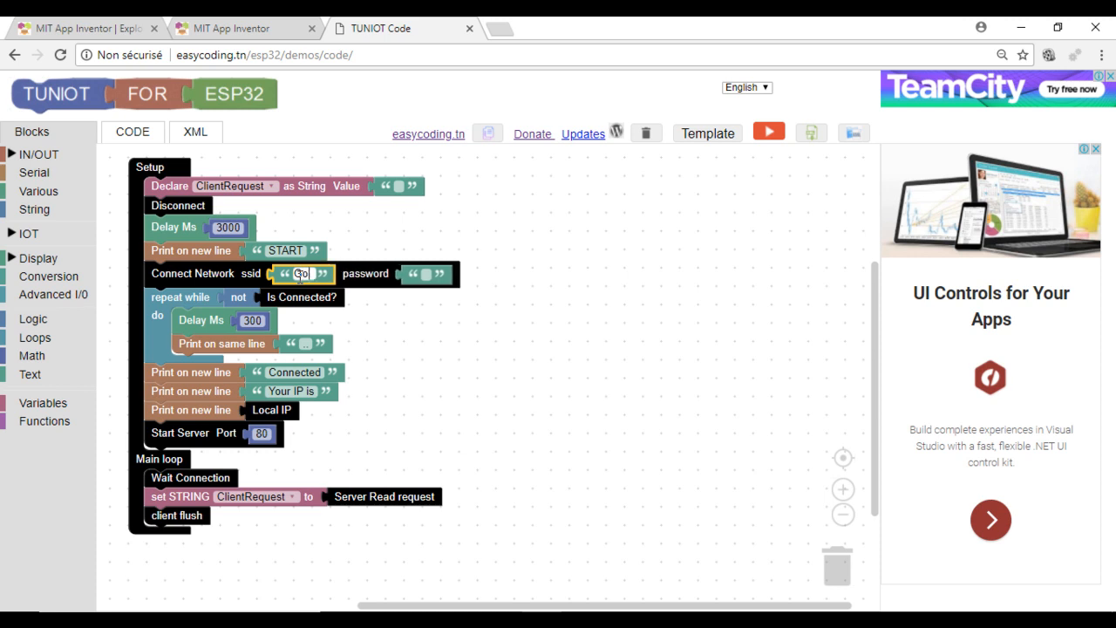
{"action": "type", "text": "Globalnet"}
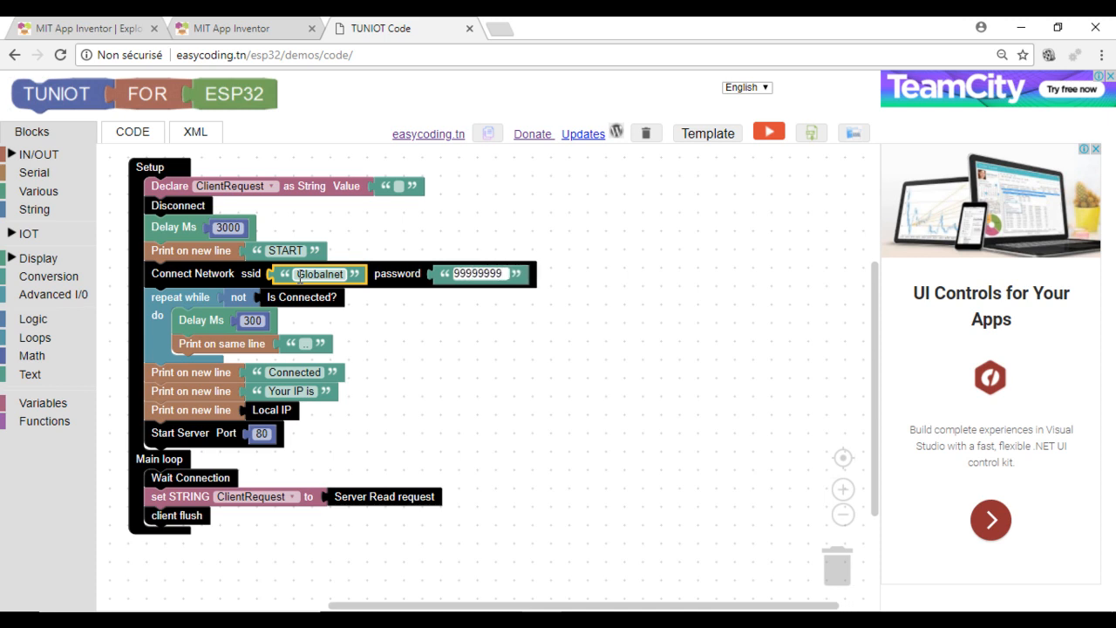
{"action": "mouse_move", "coordinate": [161, 251]}
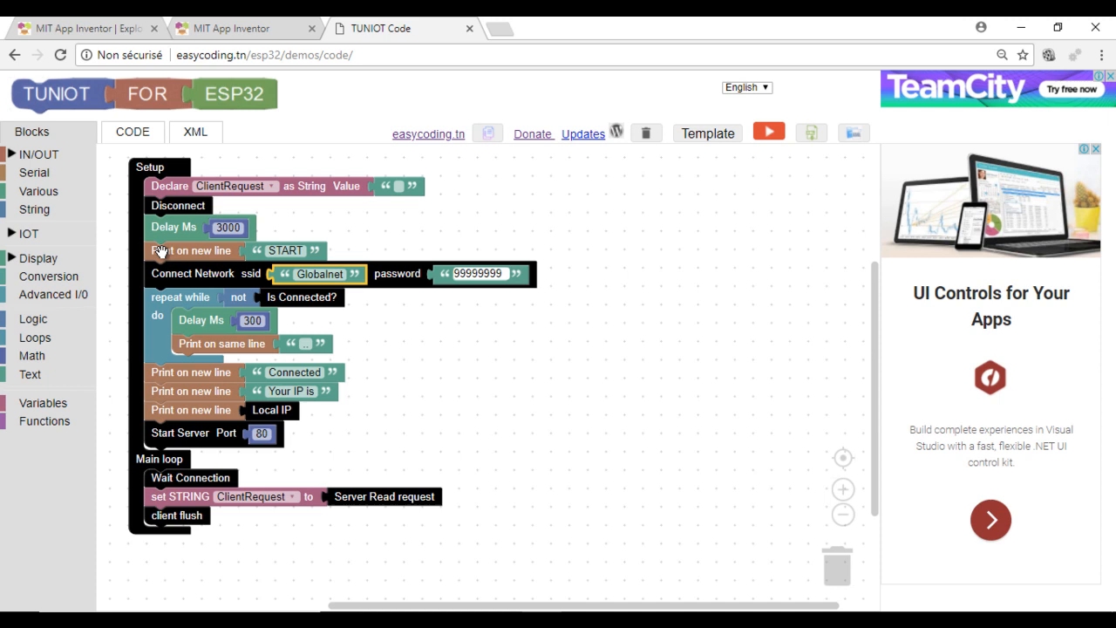
- Add the IoT Answer block under Server Read request in the main loop
{"action": "left_click", "coordinate": [28, 234]}
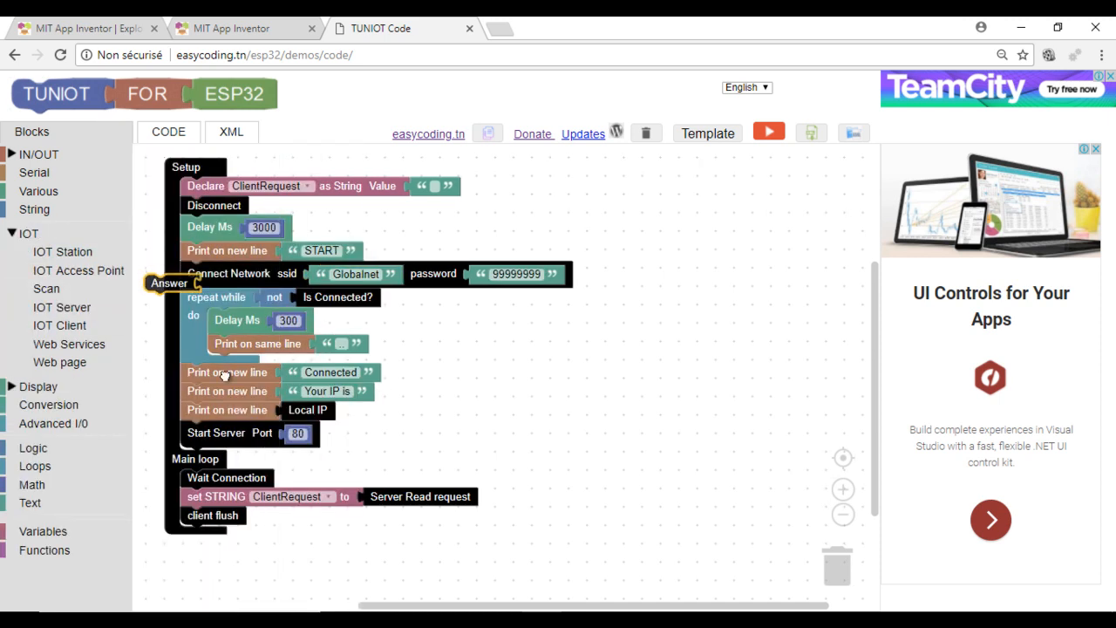
{"action": "left_click_drag", "start_coordinate": [170, 283], "coordinate": [209, 517]}
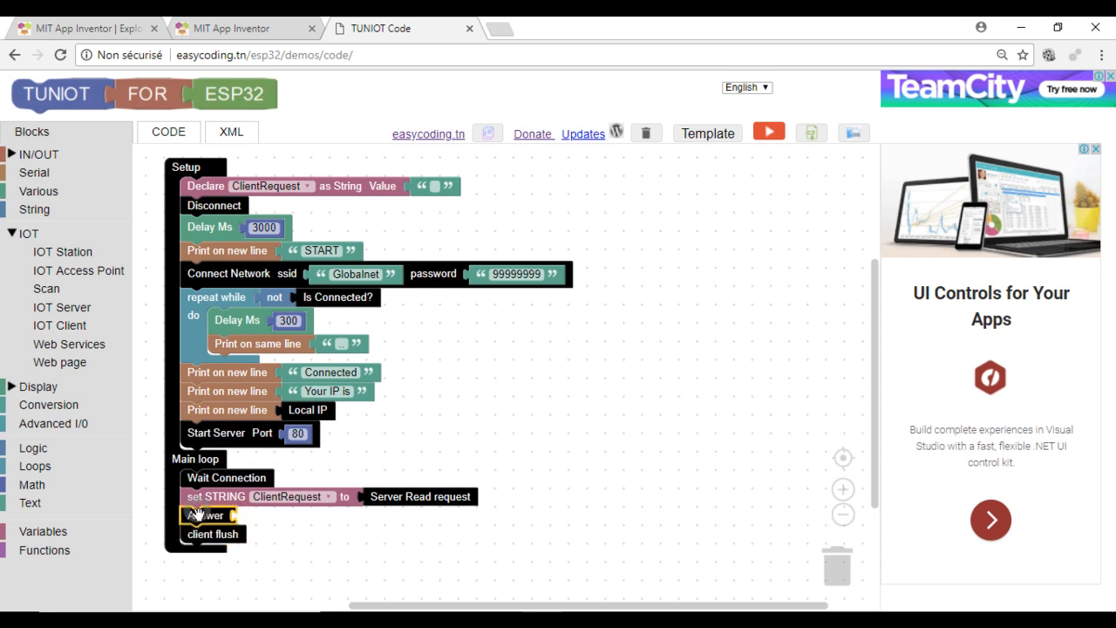
{"action": "mouse_move", "coordinate": [63, 225]}
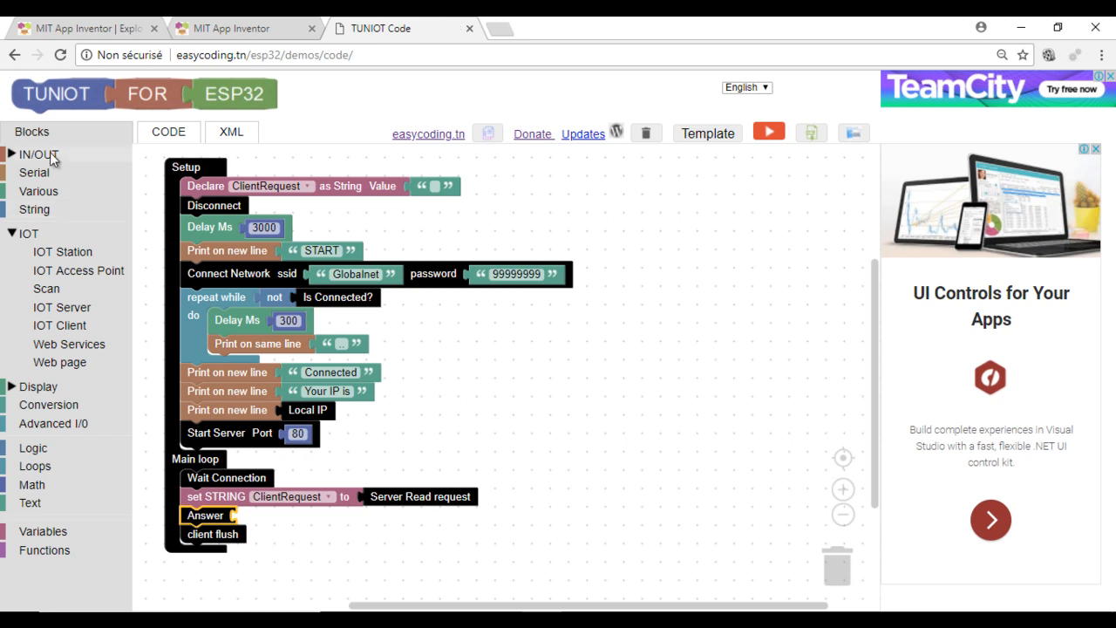
- Try an analog pin reading block, discard it, and turn to Math for a random-number block
{"action": "left_click", "coordinate": [38, 153]}
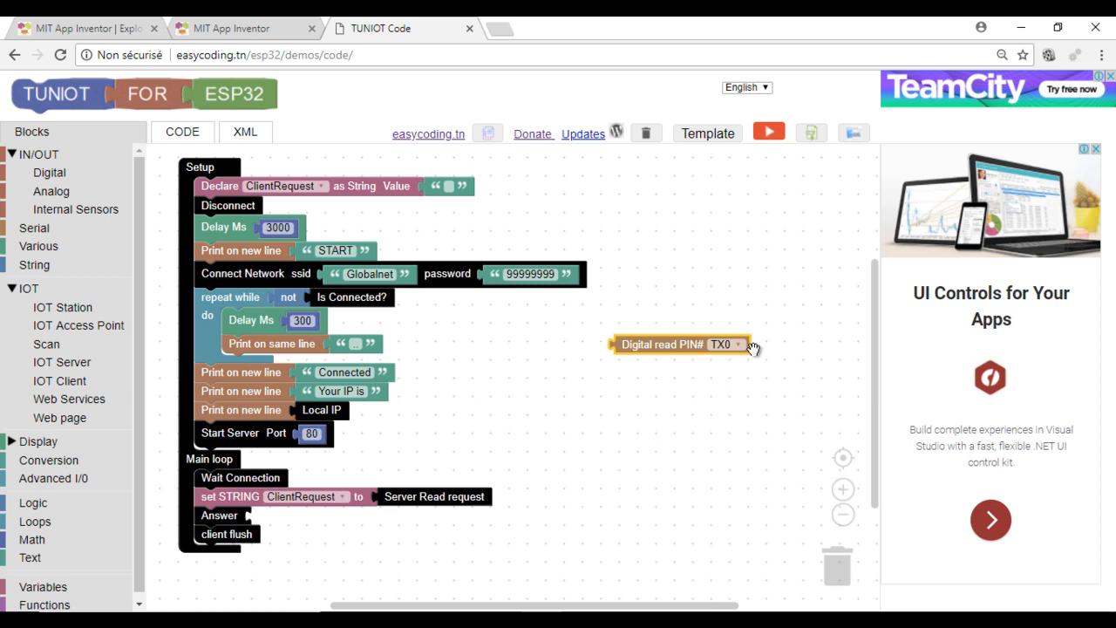
{"action": "left_click", "coordinate": [51, 190]}
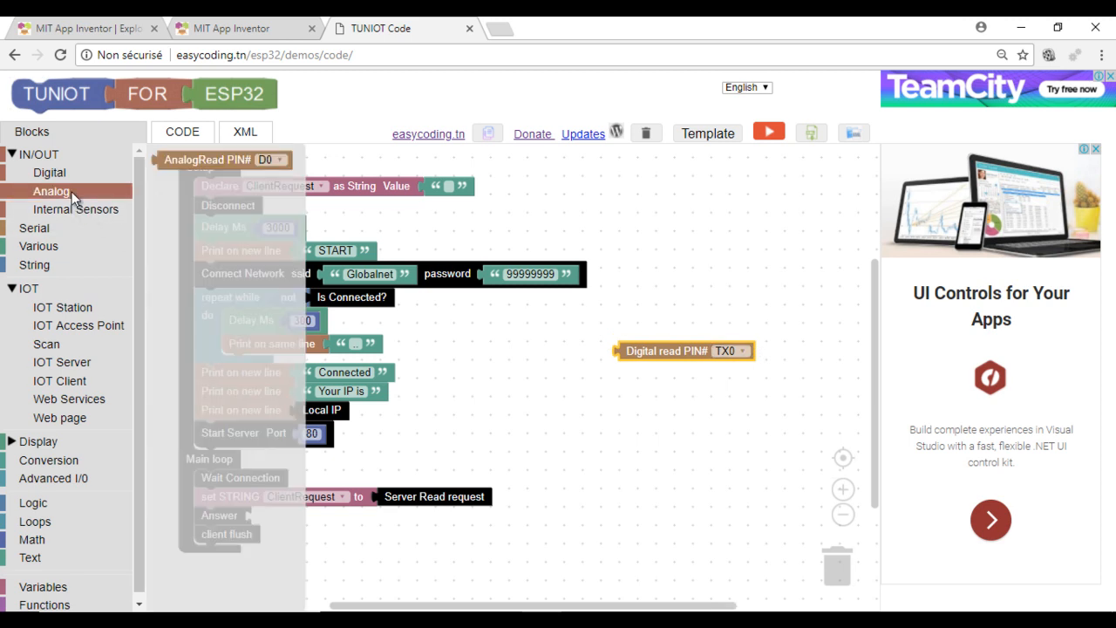
{"action": "left_click_drag", "start_coordinate": [209, 160], "coordinate": [684, 377]}
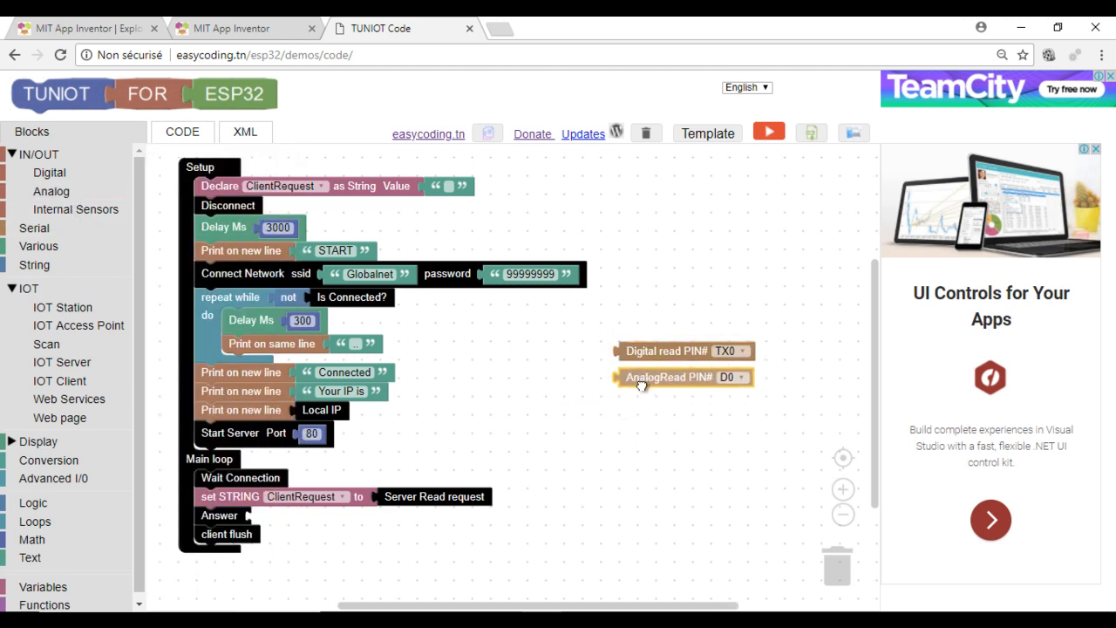
{"action": "left_click_drag", "start_coordinate": [684, 377], "coordinate": [837, 547]}
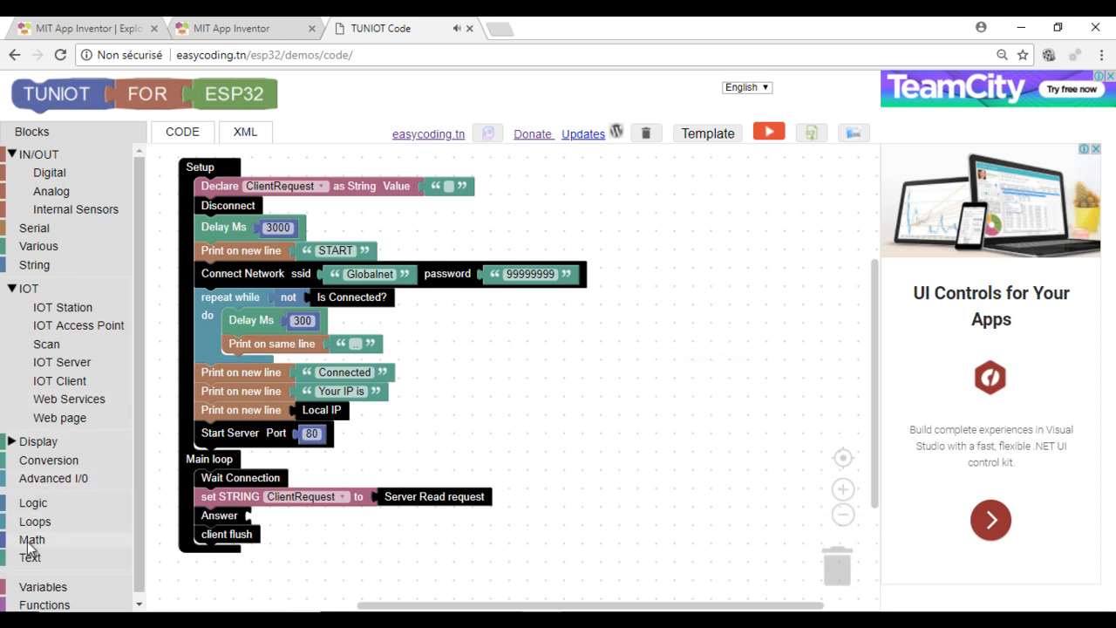
{"action": "left_click", "coordinate": [31, 539]}
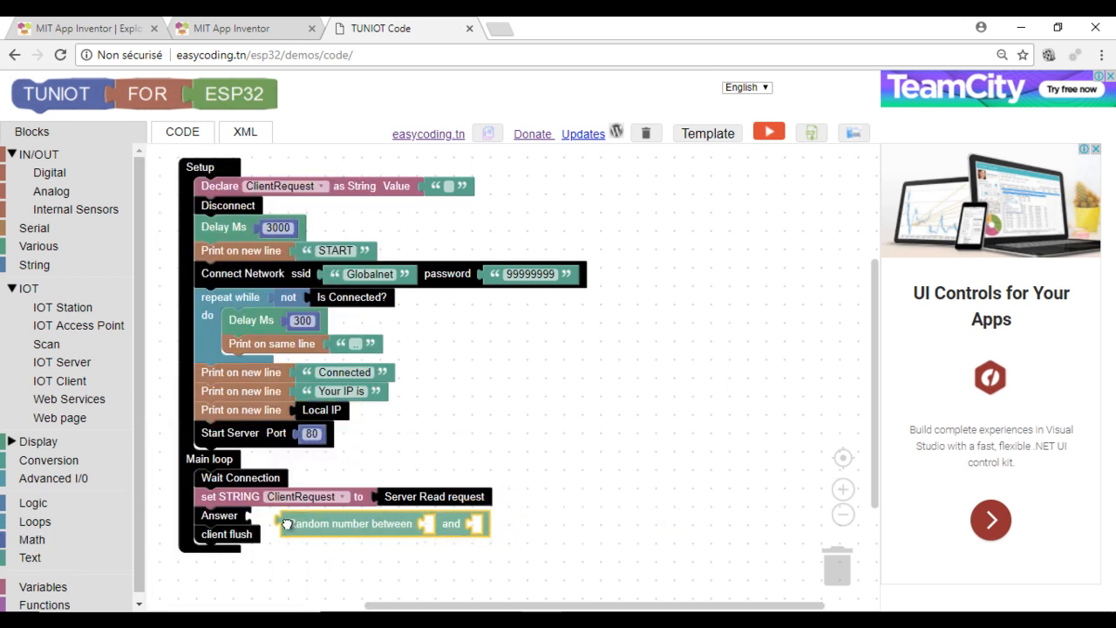
{"action": "left_click", "coordinate": [31, 539]}
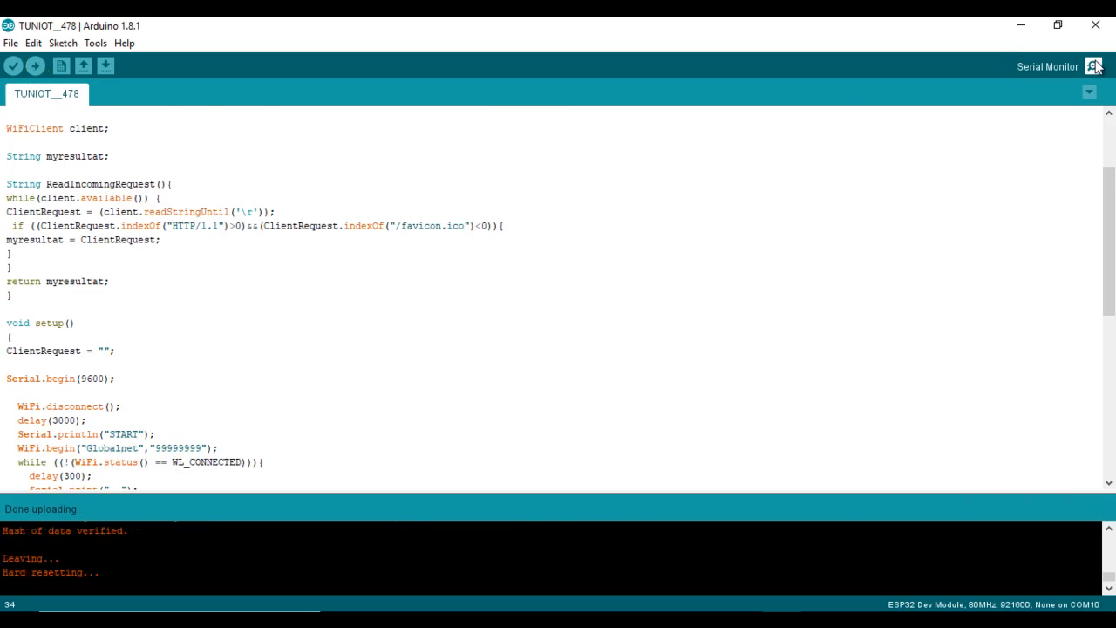
- Upload the generated web server sketch to the ESP32 from the Arduino IDE
{"action": "left_click", "coordinate": [1094, 66]}
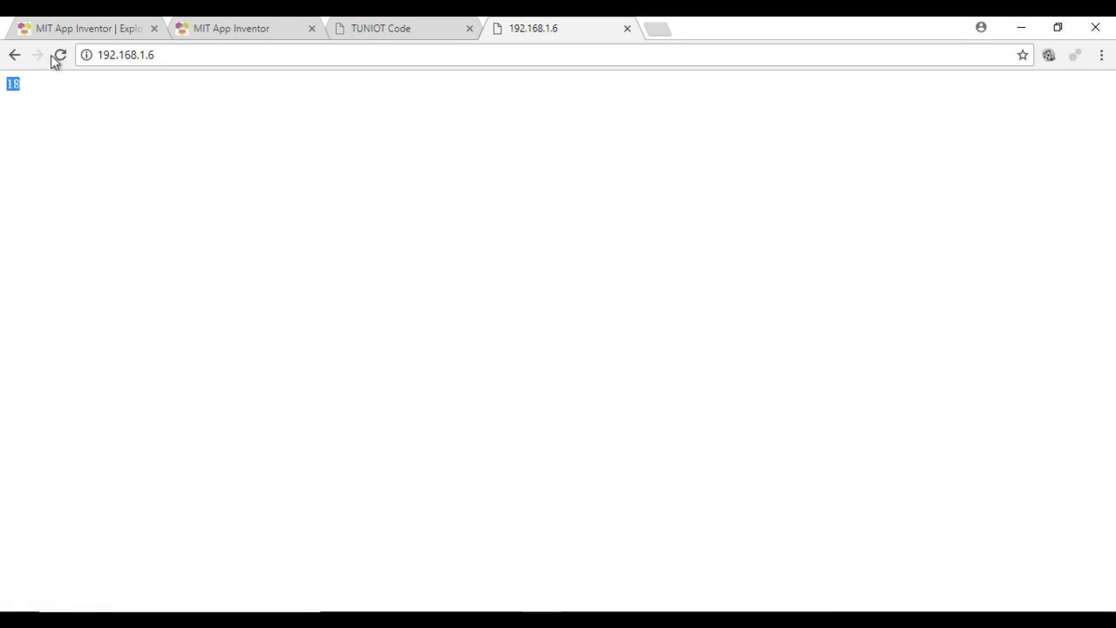
- Reload the ESP32 page at 192.168.1.6 twice to get fresh random numbers
{"action": "left_click", "coordinate": [60, 54]}
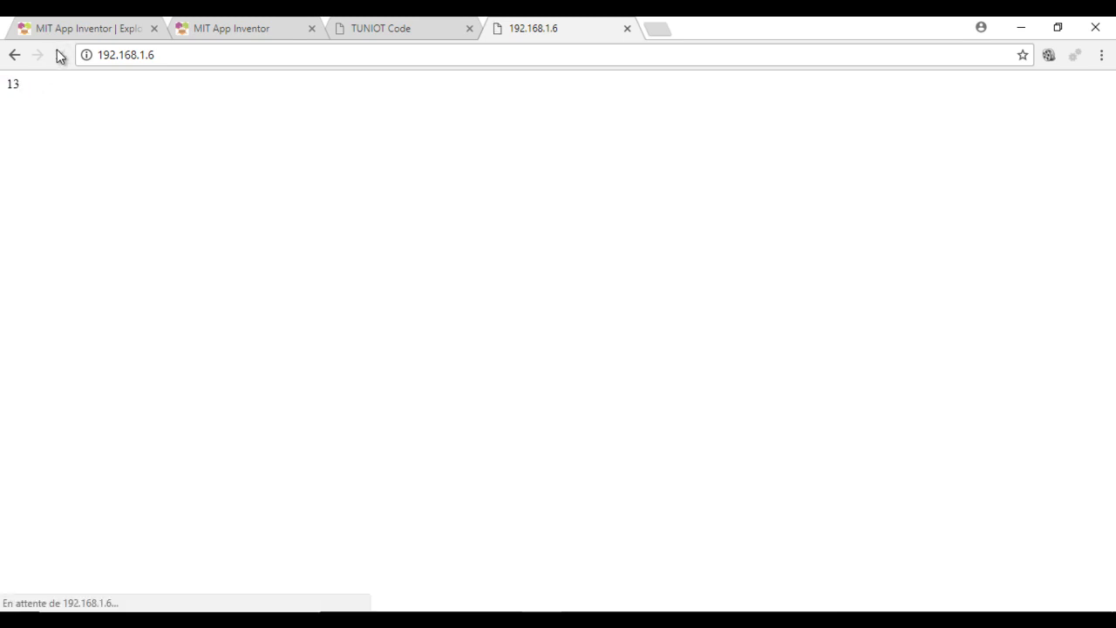
{"action": "left_click", "coordinate": [83, 28]}
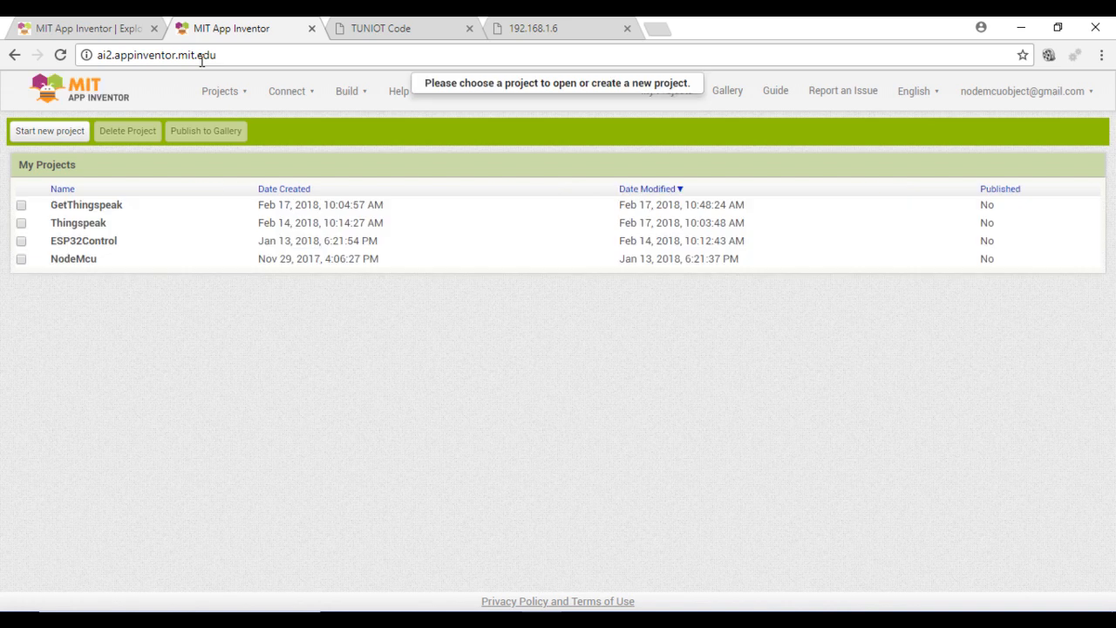
{"action": "mouse_move", "coordinate": [183, 94]}
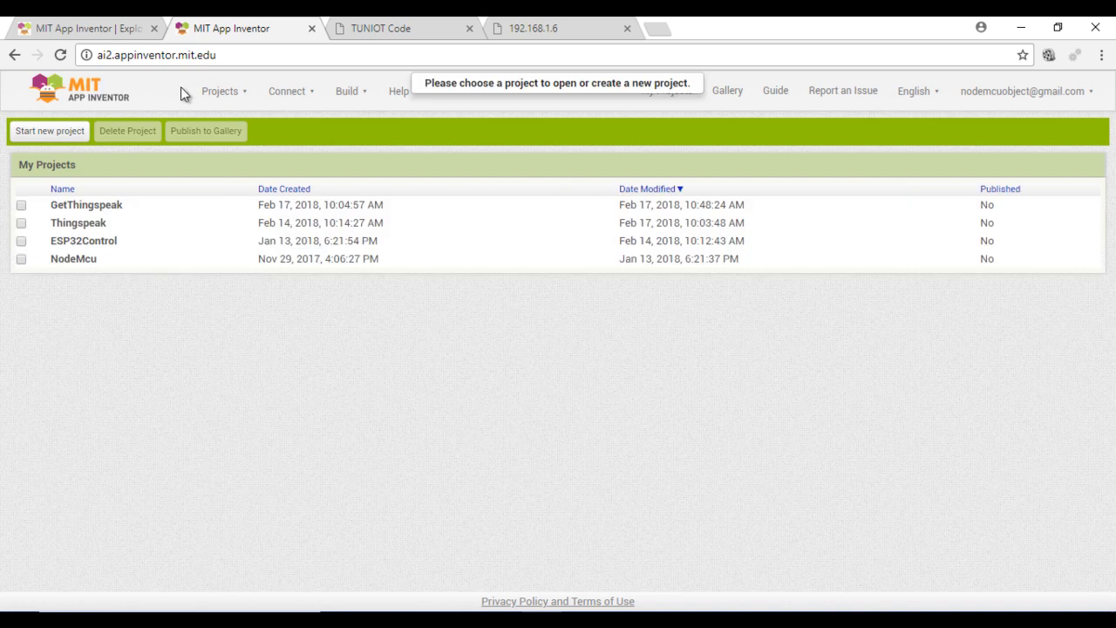
- Start a new App Inventor project and name it GetAndroid
{"action": "left_click", "coordinate": [49, 131]}
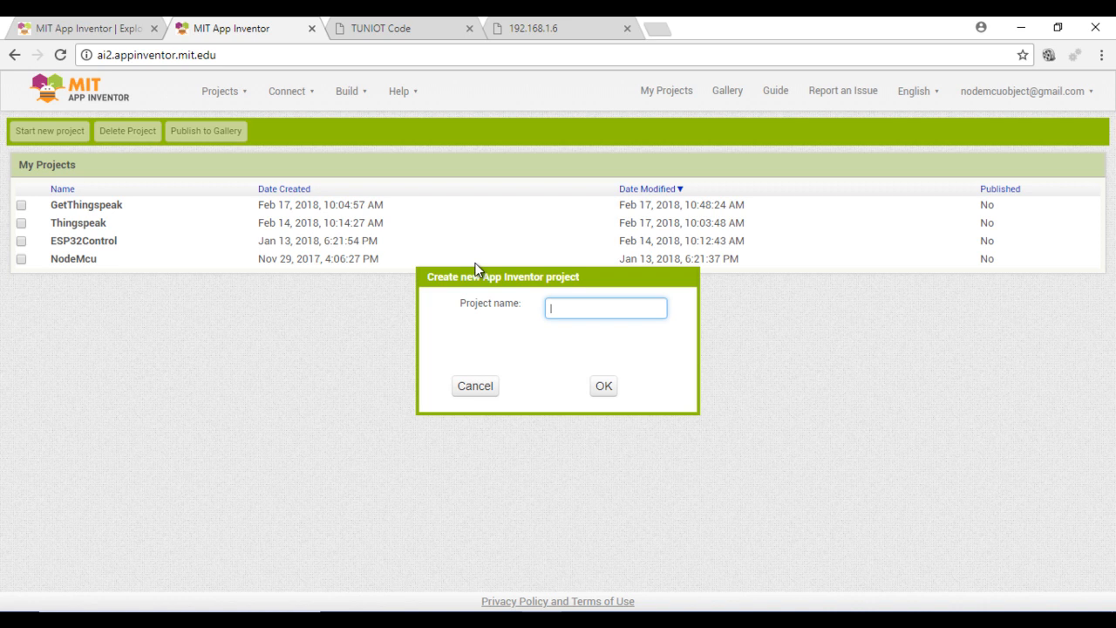
{"action": "type", "text": "Get"}
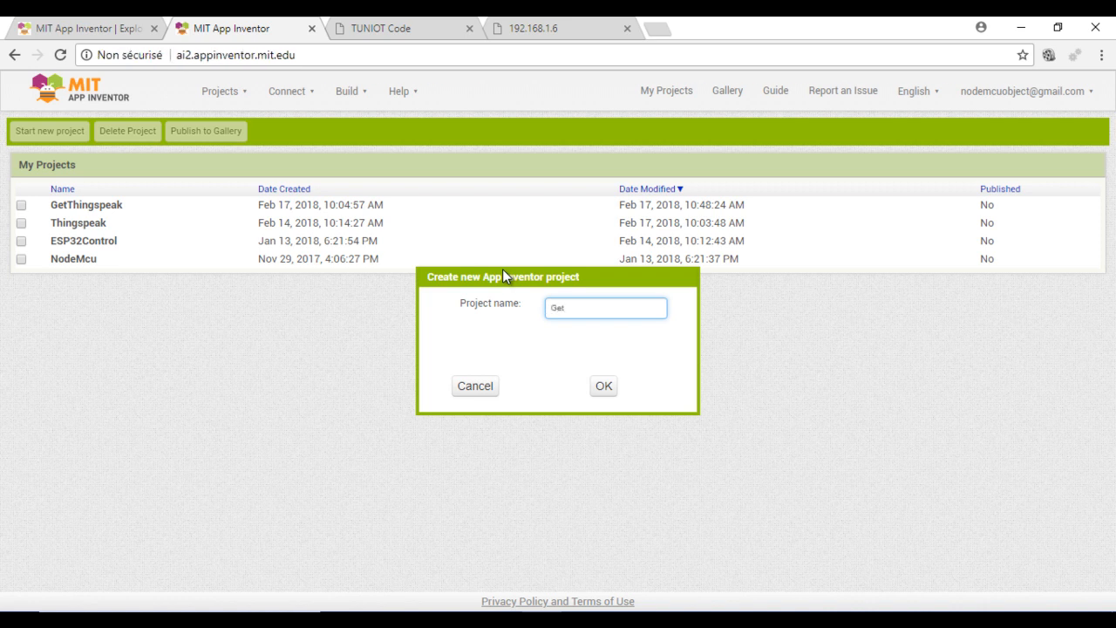
{"action": "type", "text": "Android"}
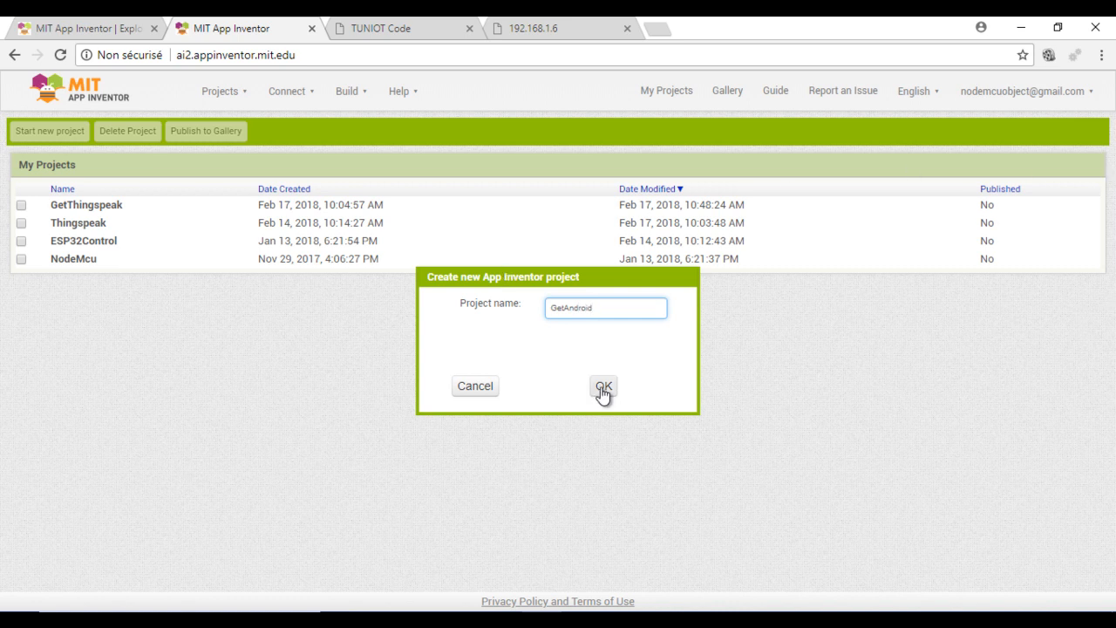
{"action": "left_click", "coordinate": [603, 386]}
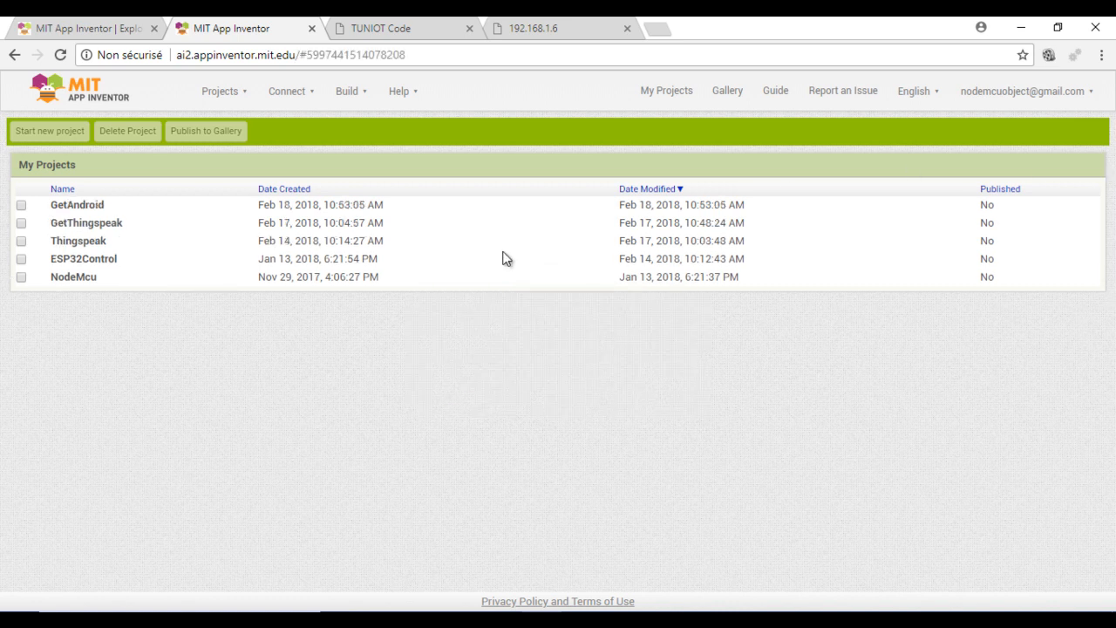
{"action": "mouse_move", "coordinate": [495, 259]}
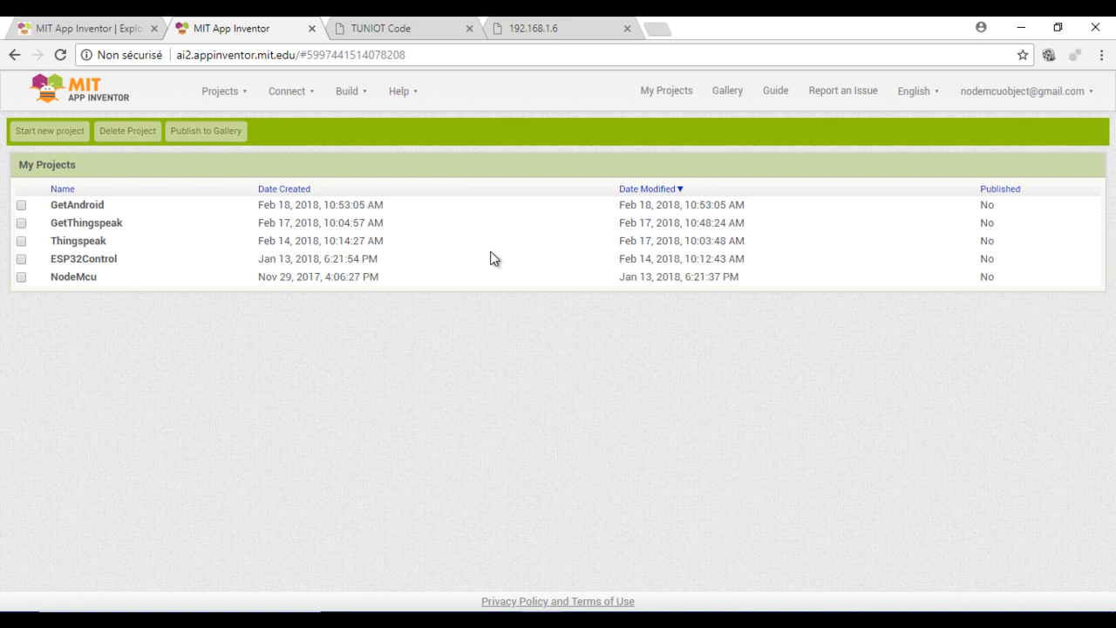
{"action": "mouse_move", "coordinate": [98, 205]}
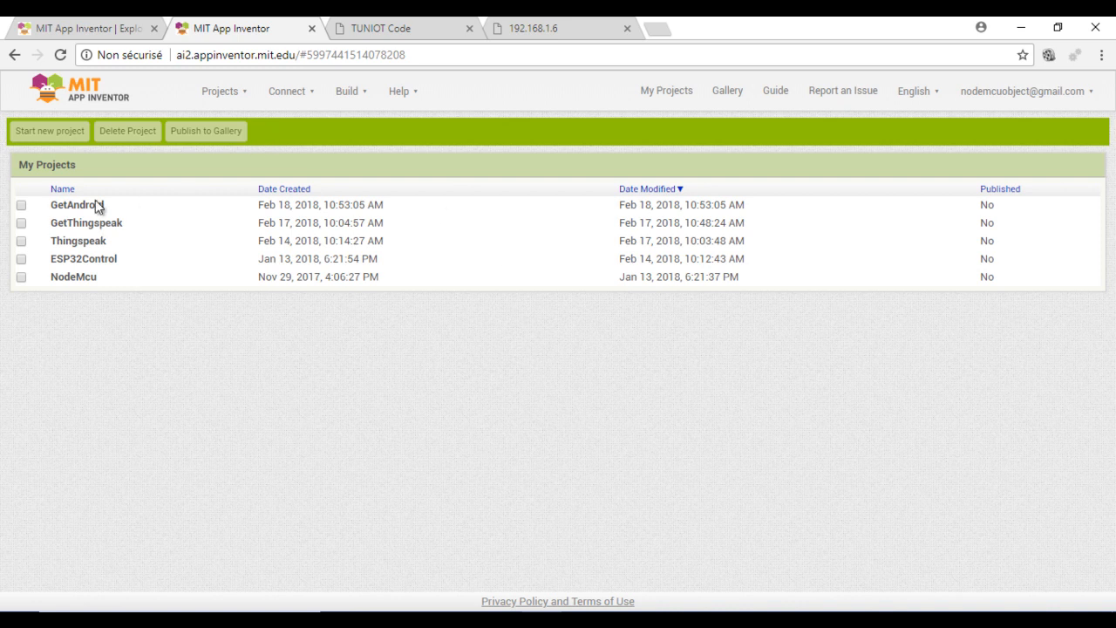
- Enter the GetAndroid project, dismissing the survey and welcome dialogs
{"action": "left_click", "coordinate": [77, 204]}
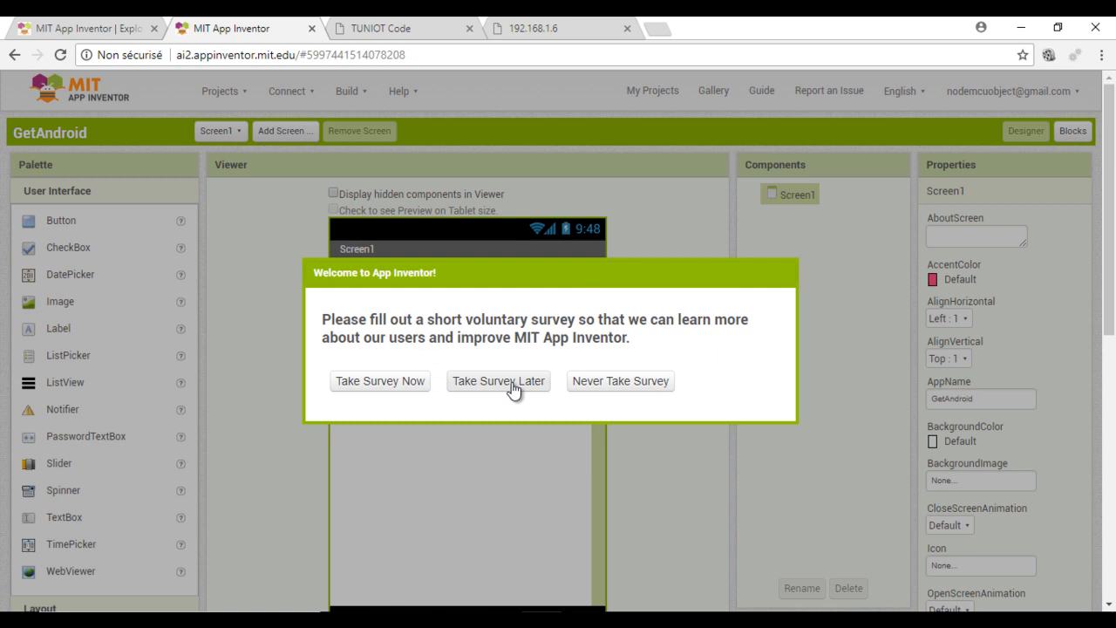
{"action": "left_click", "coordinate": [498, 381]}
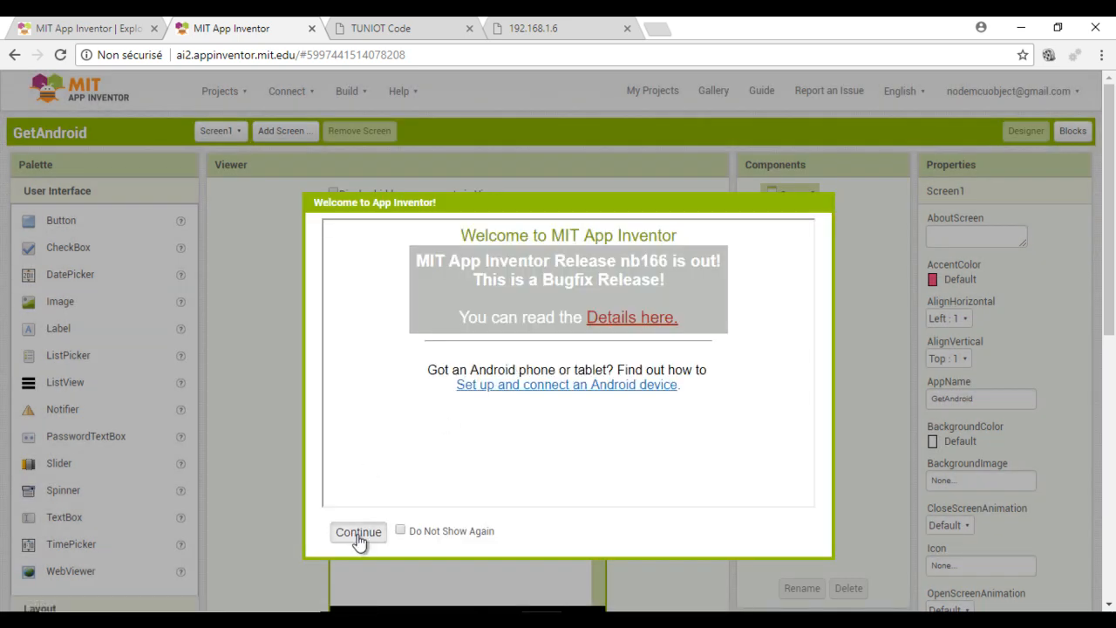
{"action": "left_click", "coordinate": [357, 532]}
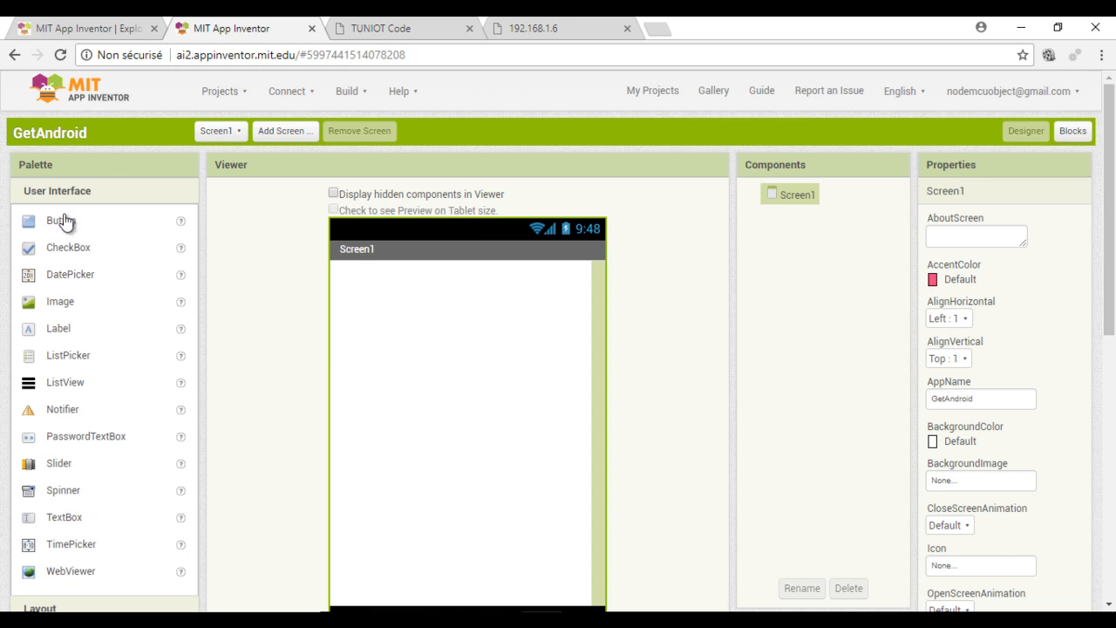
- Add a button named ButtonGet with Text 'Get from ESP32' to Screen1
{"action": "left_click_drag", "start_coordinate": [61, 220], "coordinate": [375, 195]}
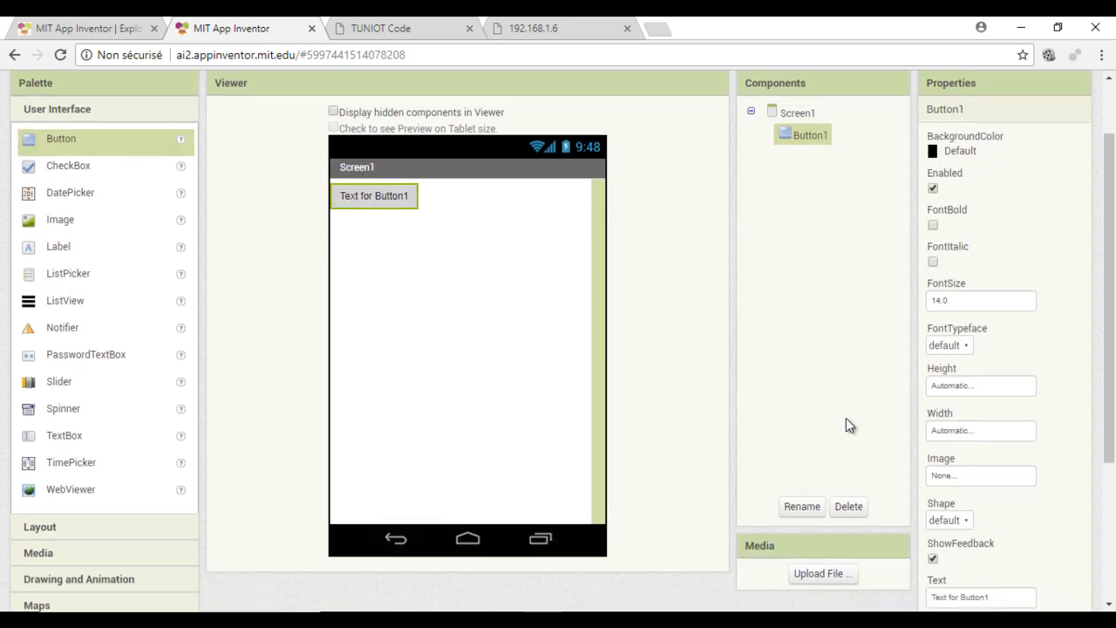
{"action": "left_click", "coordinate": [802, 506]}
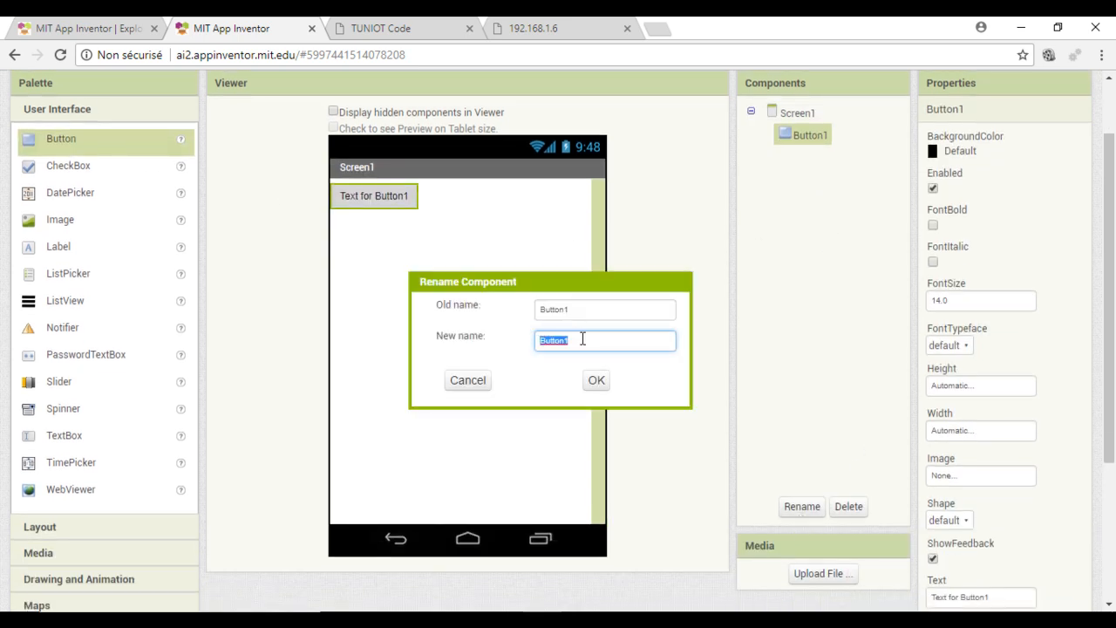
{"action": "type", "text": "ButtonGet"}
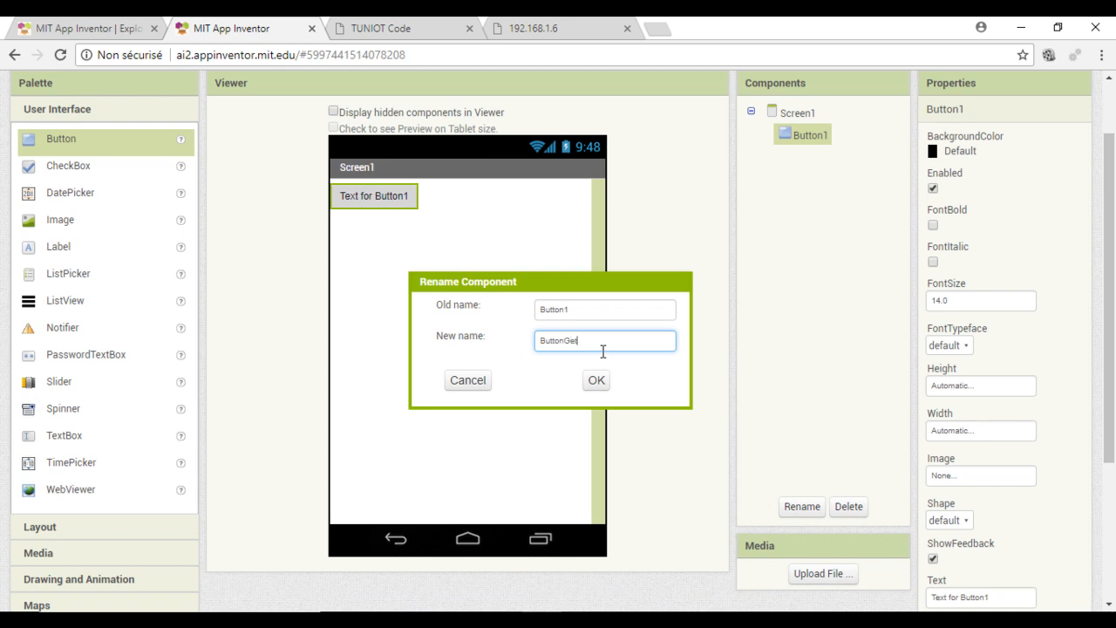
{"action": "left_click", "coordinate": [596, 380]}
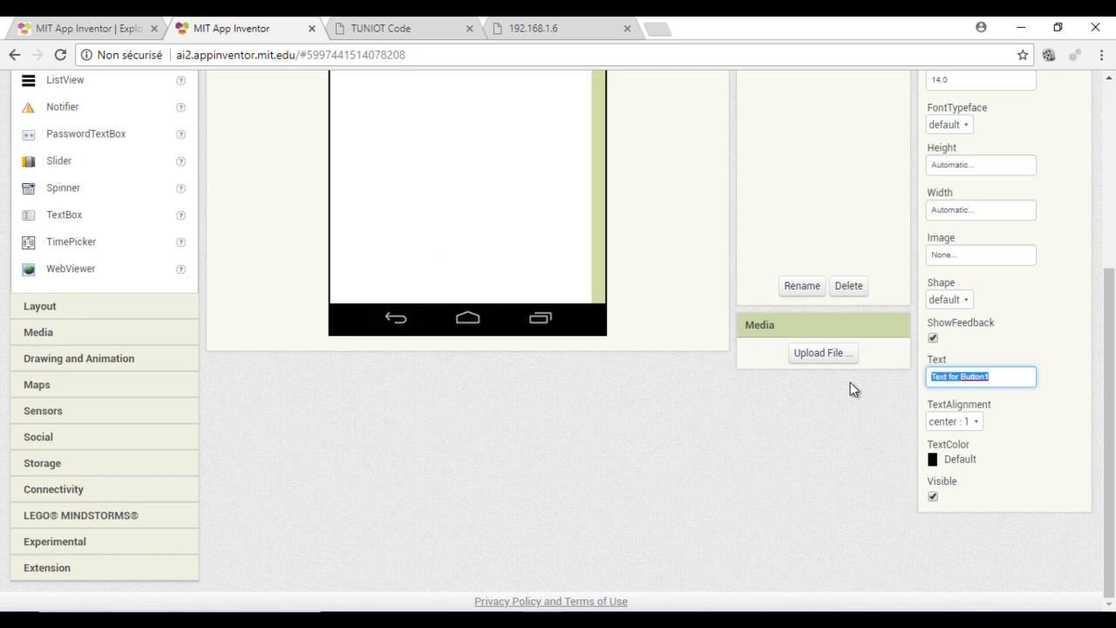
{"action": "type", "text": "Get from ESP"}
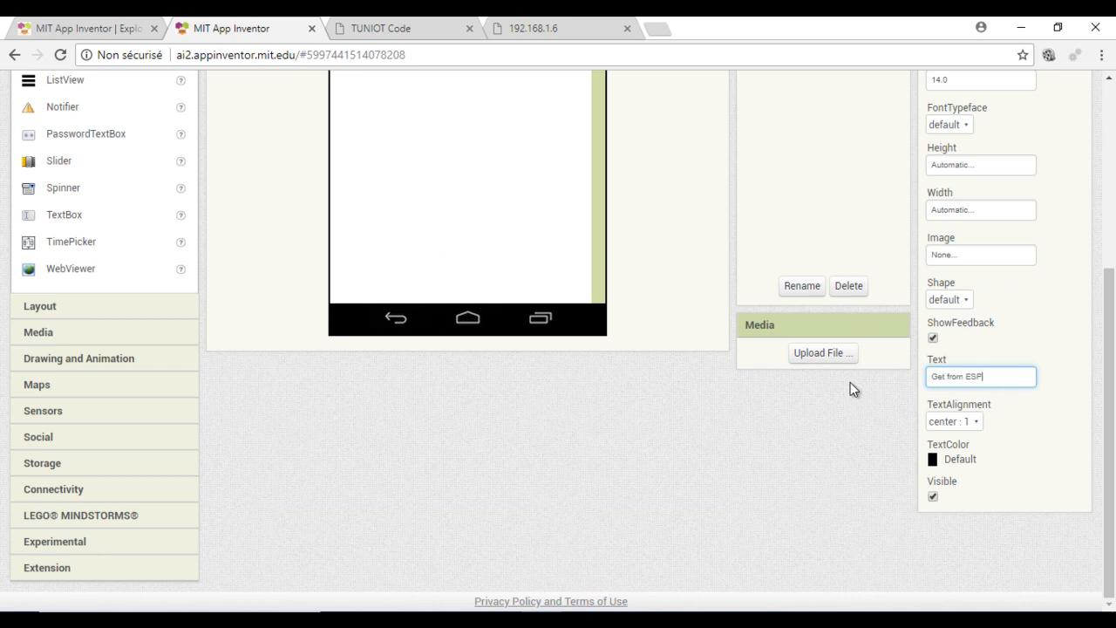
{"action": "type", "text": "32"}
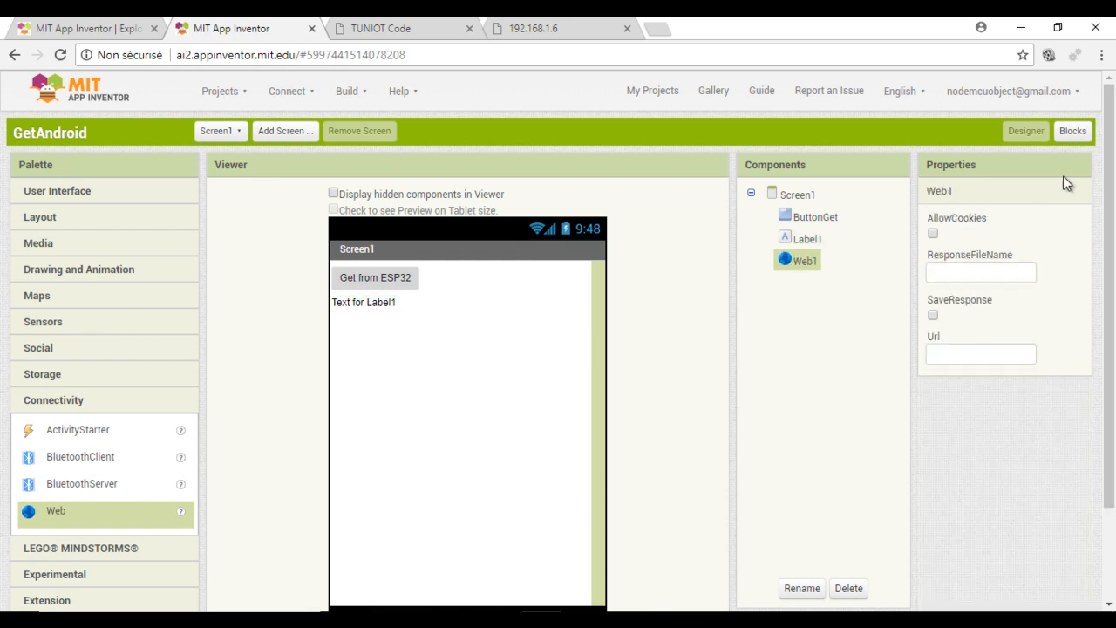
{"action": "mouse_move", "coordinate": [1072, 131]}
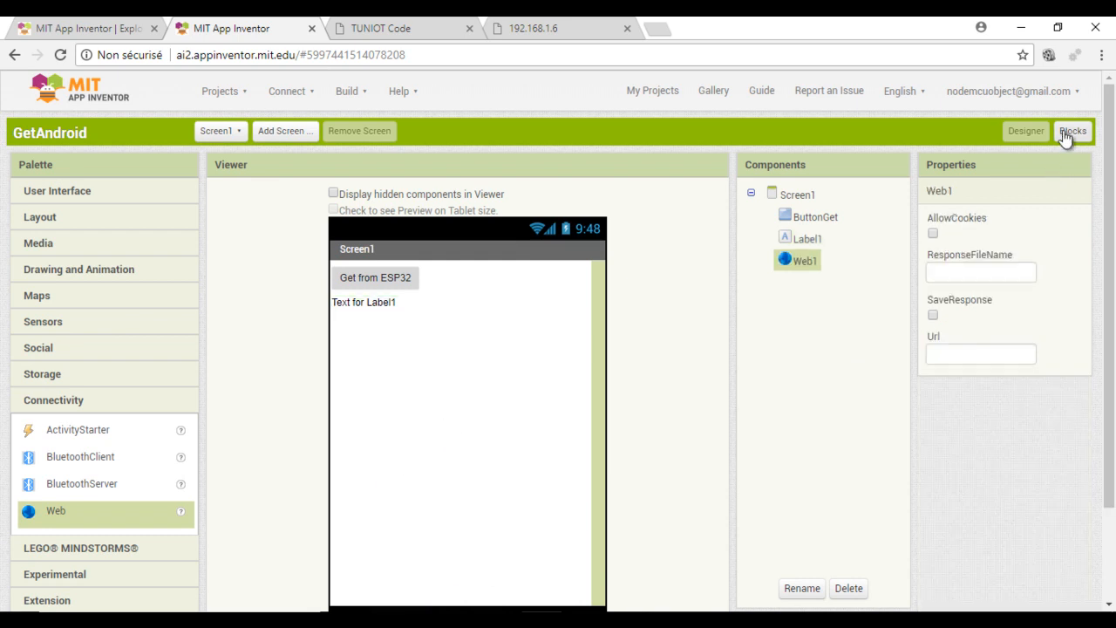
{"action": "left_click", "coordinate": [1072, 130]}
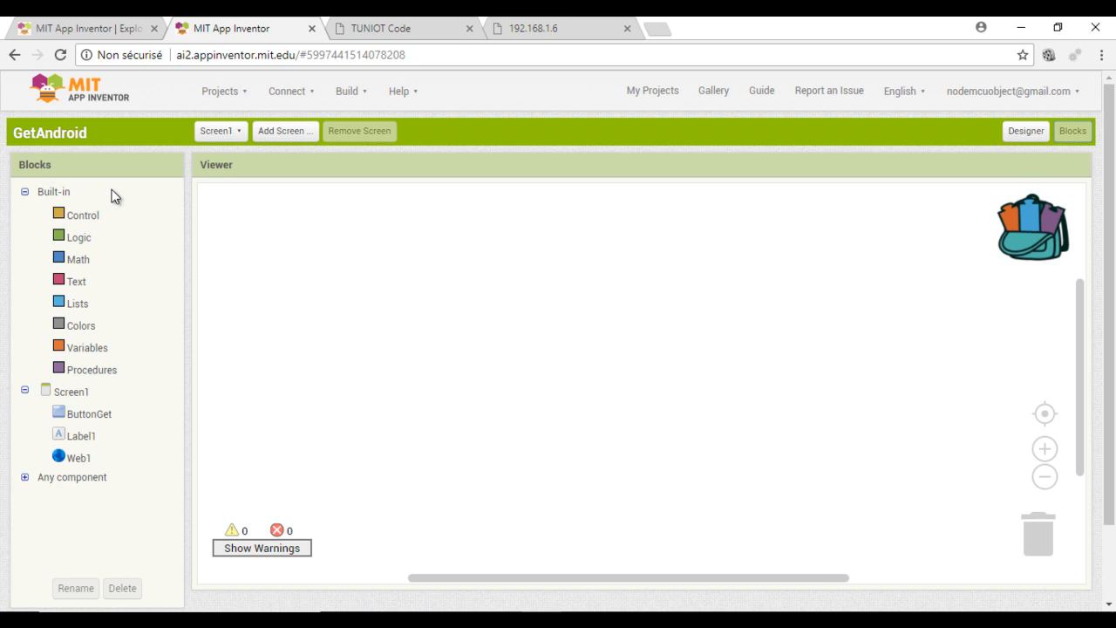
{"action": "left_click", "coordinate": [83, 214]}
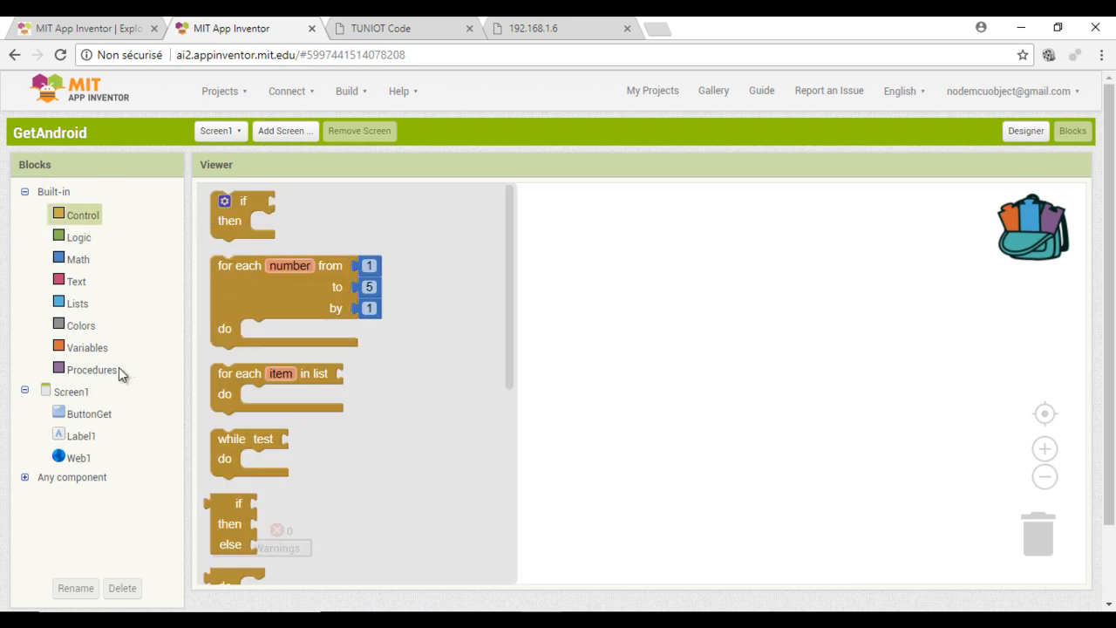
{"action": "left_click", "coordinate": [89, 413]}
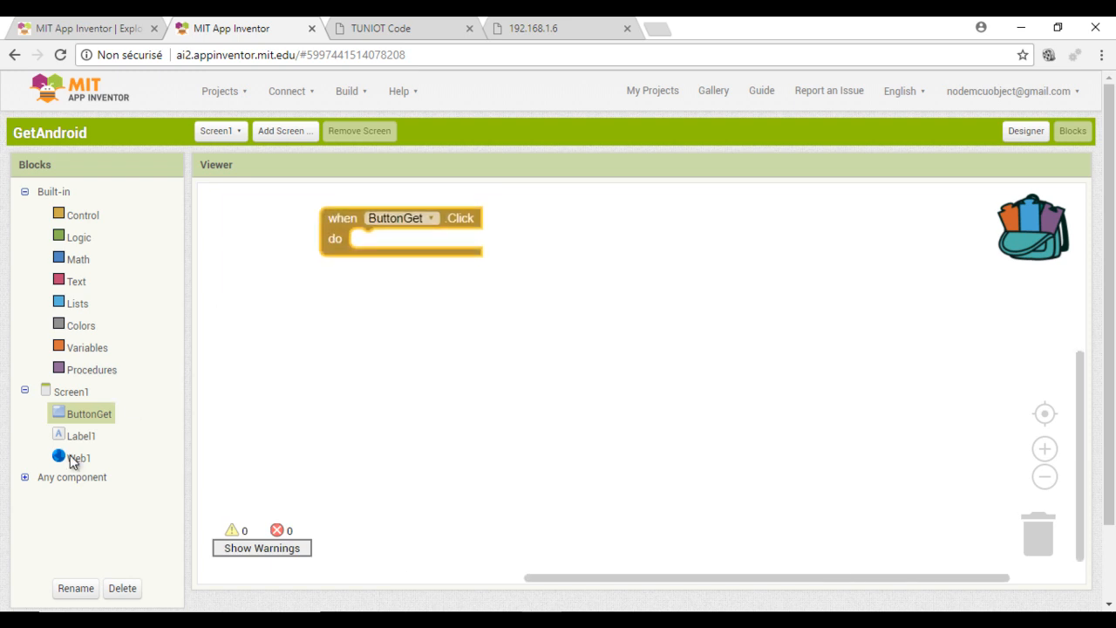
{"action": "left_click", "coordinate": [78, 457]}
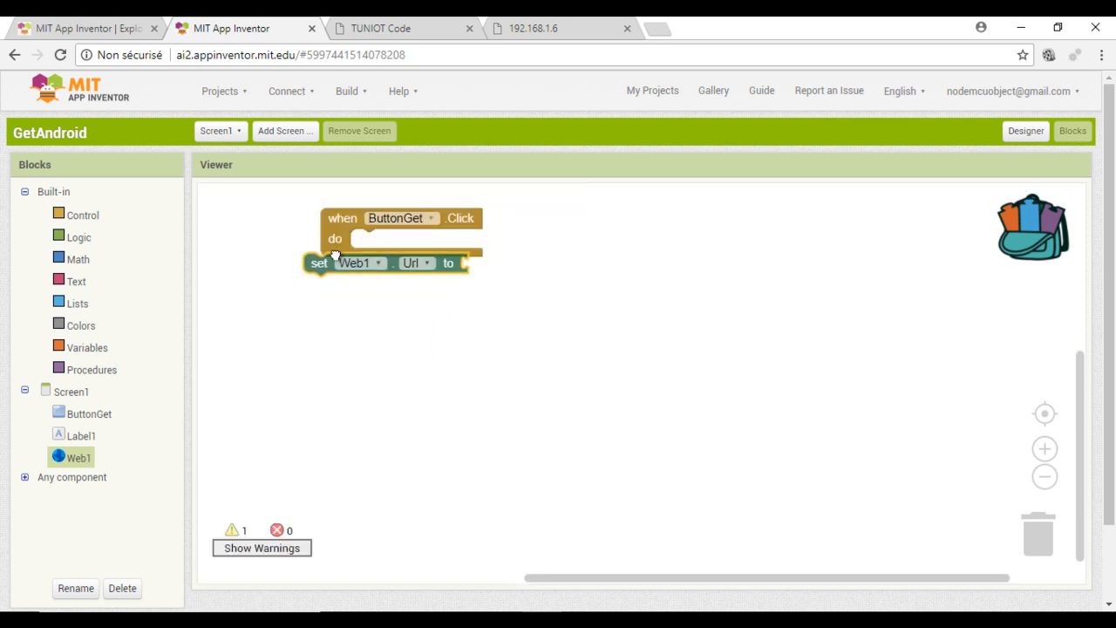
{"action": "left_click", "coordinate": [77, 281]}
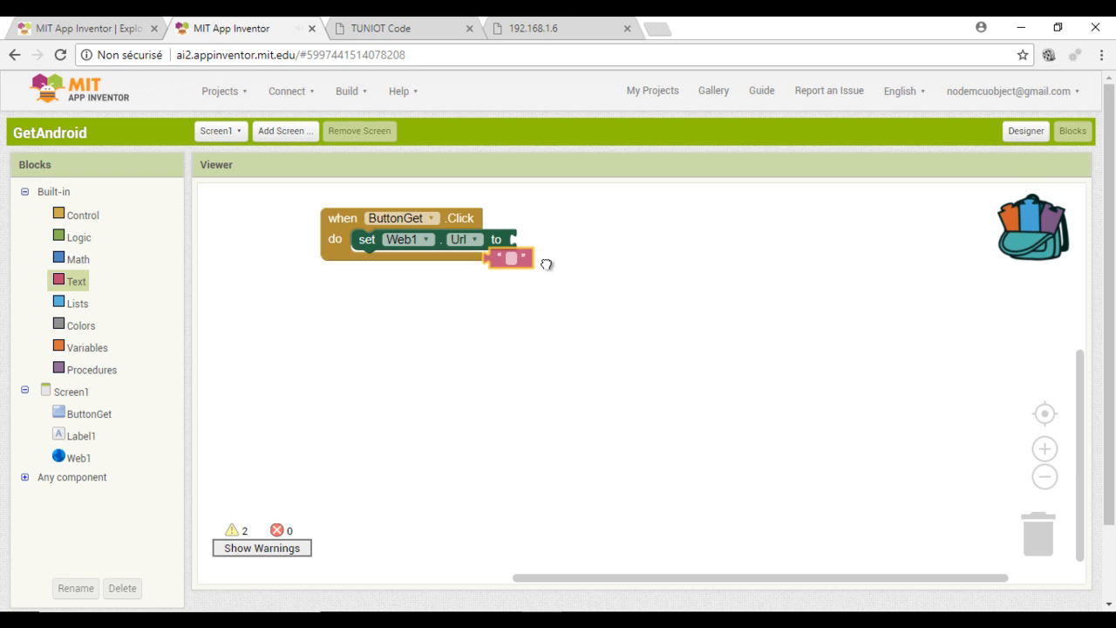
{"action": "left_click_drag", "start_coordinate": [510, 259], "coordinate": [537, 239]}
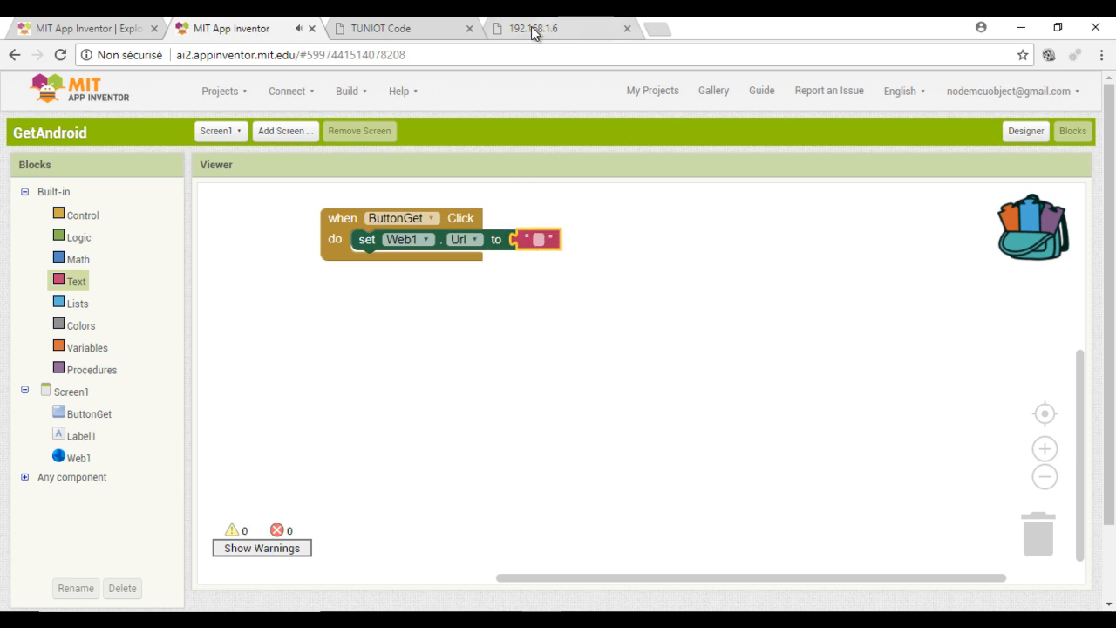
{"action": "left_click", "coordinate": [533, 27]}
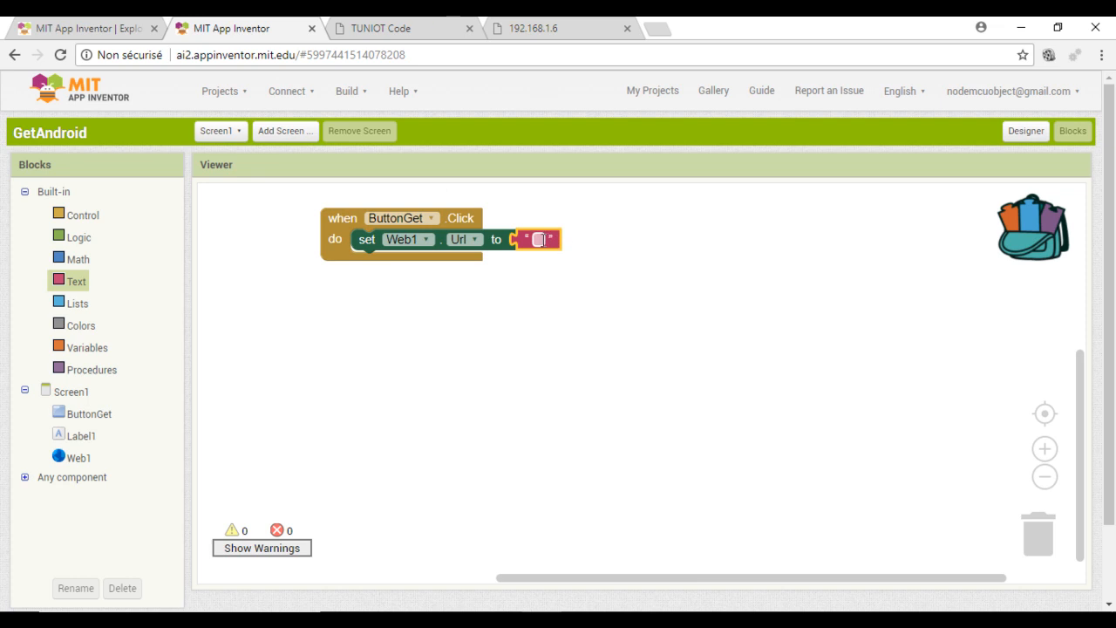
{"action": "type", "text": "http://192.168.1.6/"}
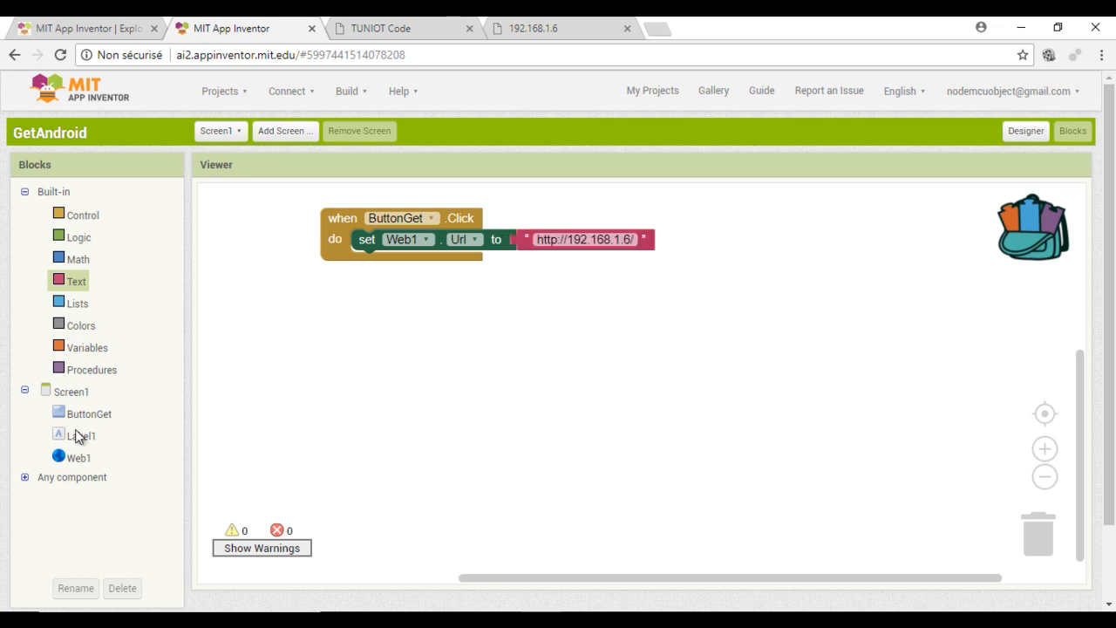
{"action": "mouse_move", "coordinate": [84, 415]}
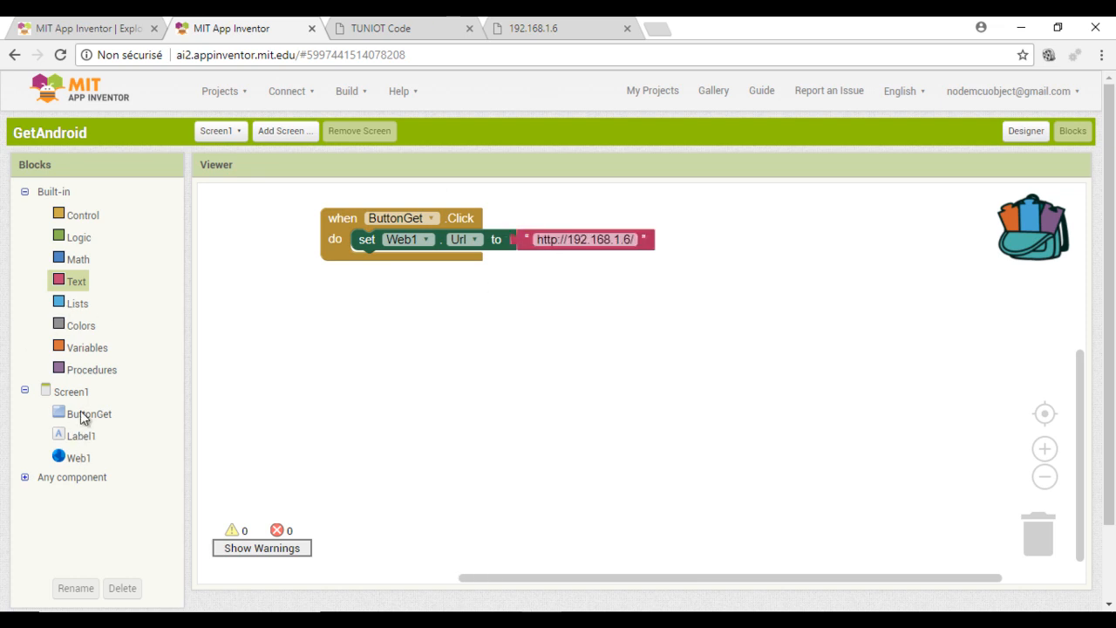
{"action": "mouse_move", "coordinate": [243, 441]}
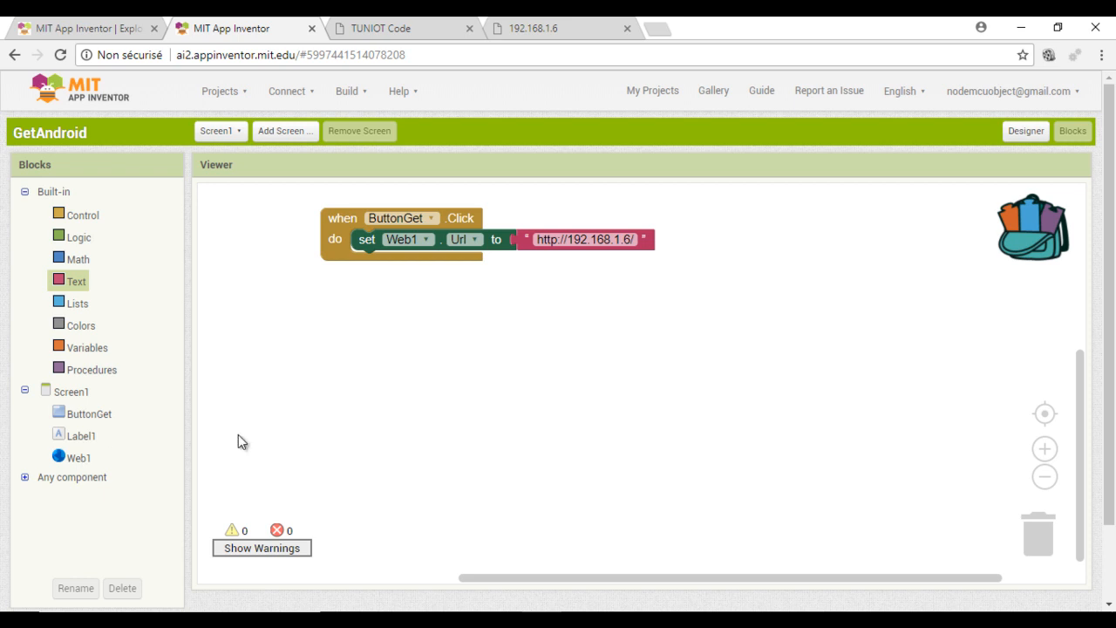
- Add a call Web1.Get request under the set Url block
{"action": "left_click", "coordinate": [79, 457]}
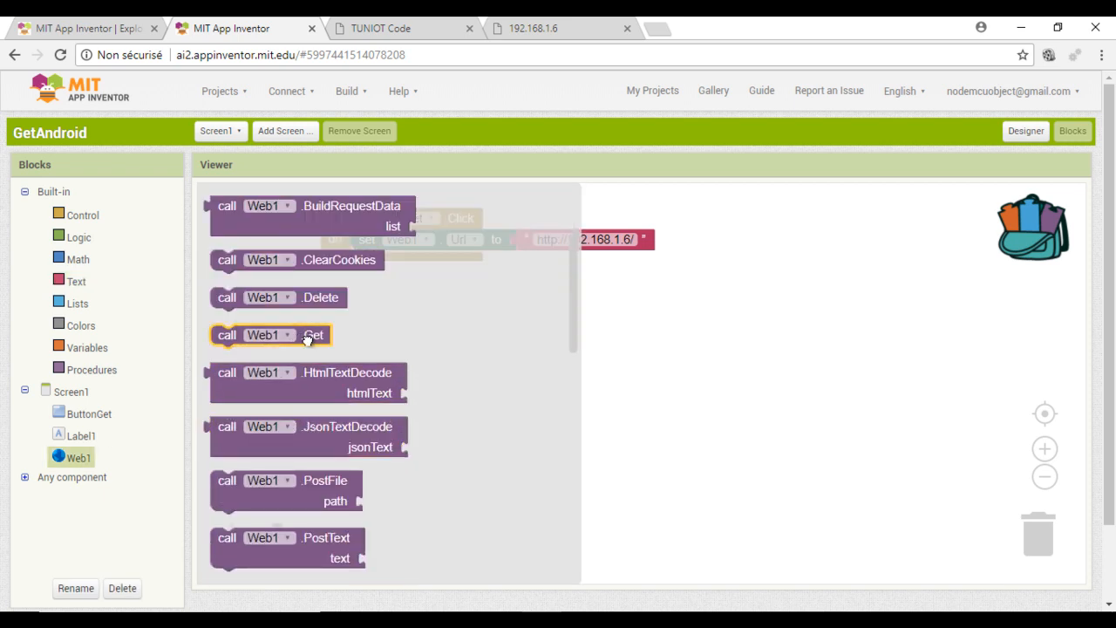
{"action": "left_click", "coordinate": [78, 457]}
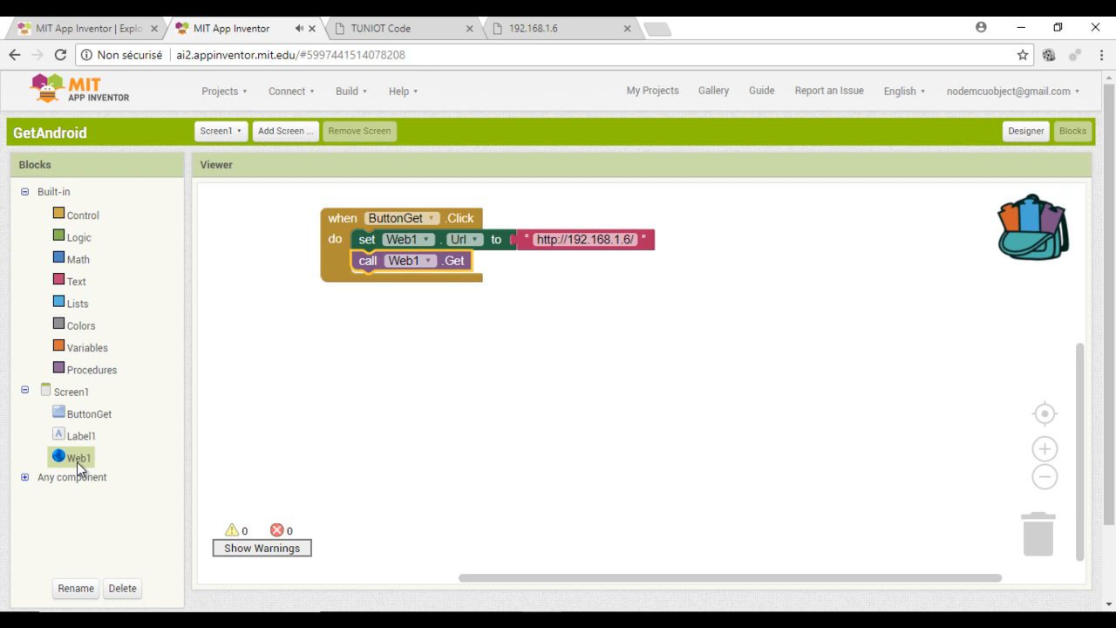
{"action": "left_click", "coordinate": [87, 414]}
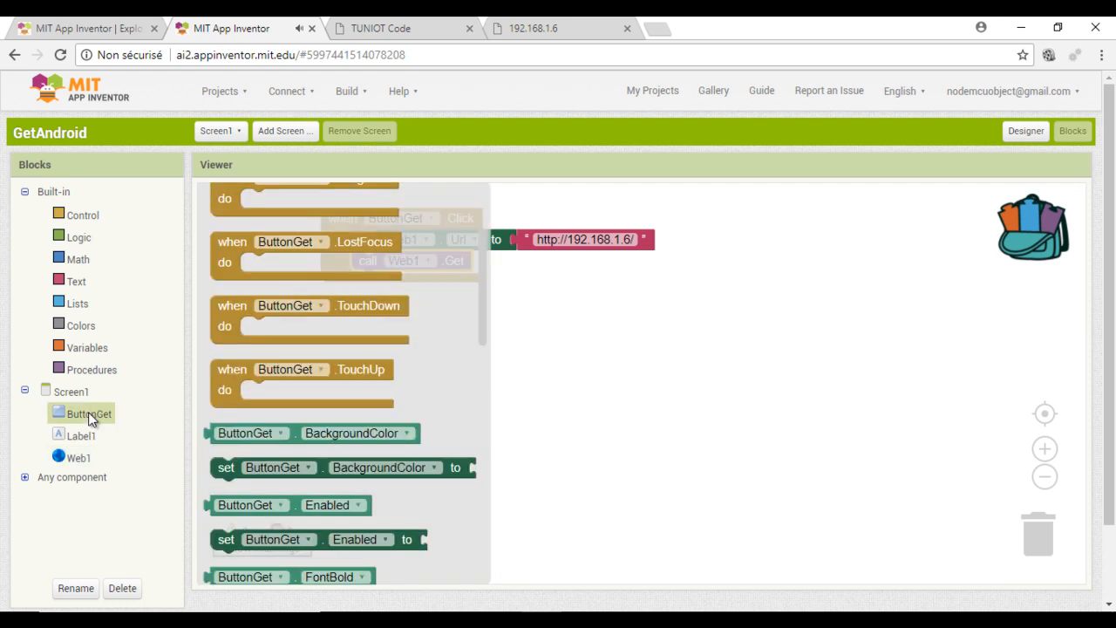
{"action": "mouse_move", "coordinate": [108, 429]}
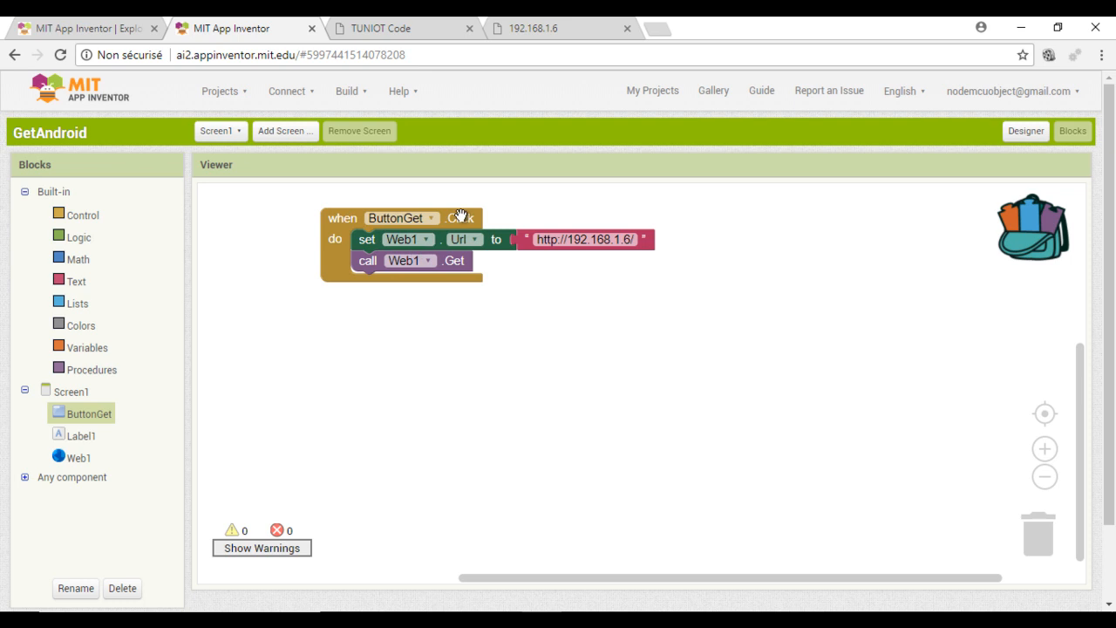
{"action": "mouse_move", "coordinate": [96, 436]}
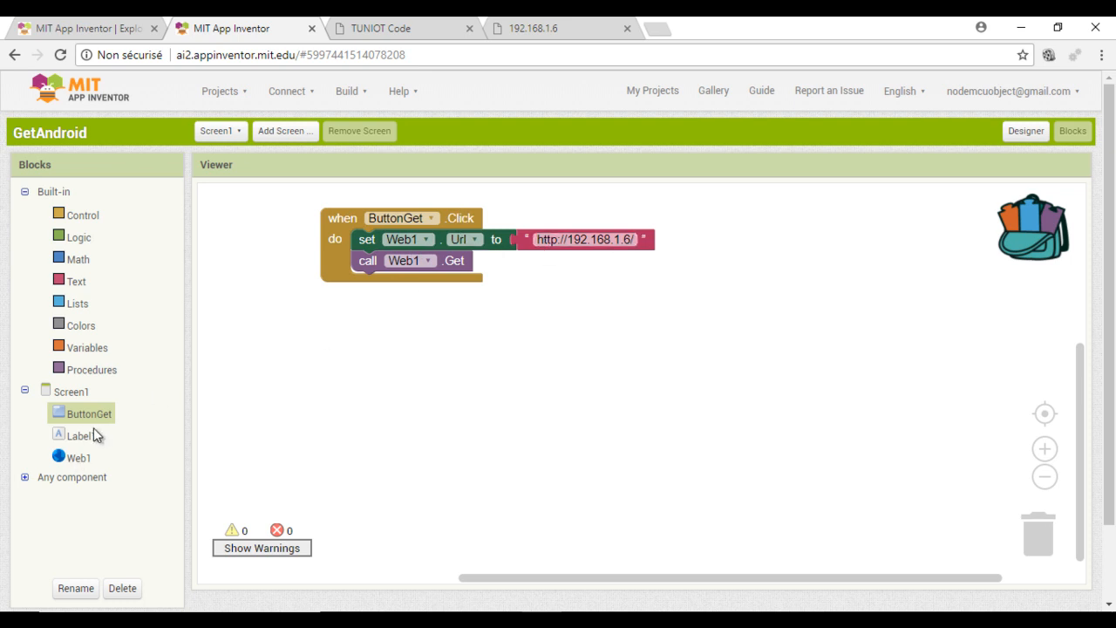
{"action": "mouse_move", "coordinate": [78, 460]}
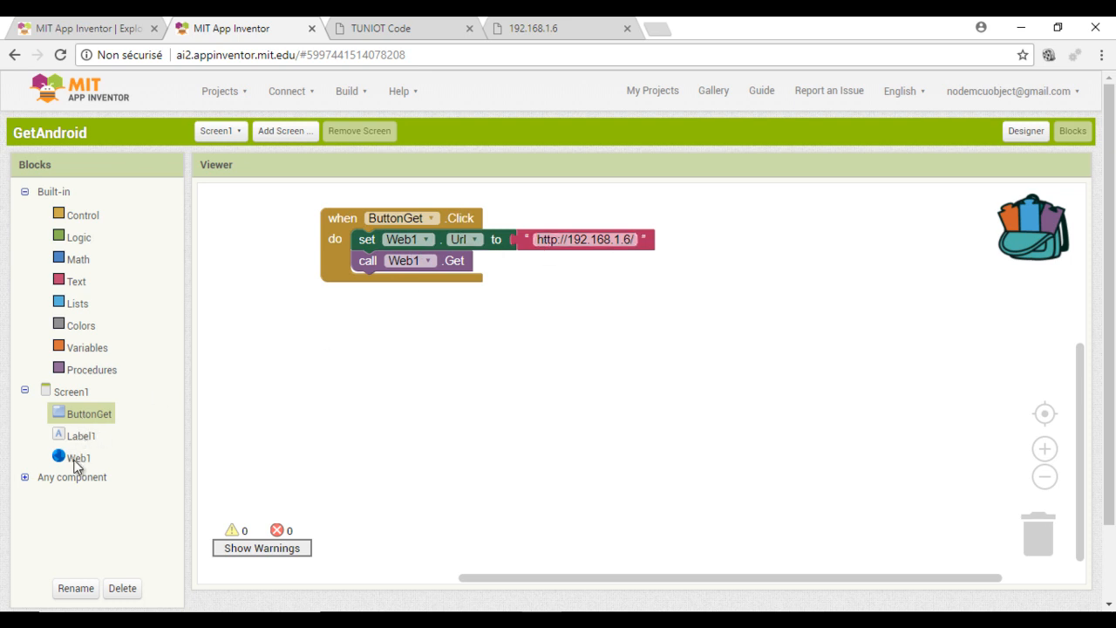
- Add a Web1.GotText handler that sets Label1.Text to responseContent
{"action": "left_click", "coordinate": [79, 457]}
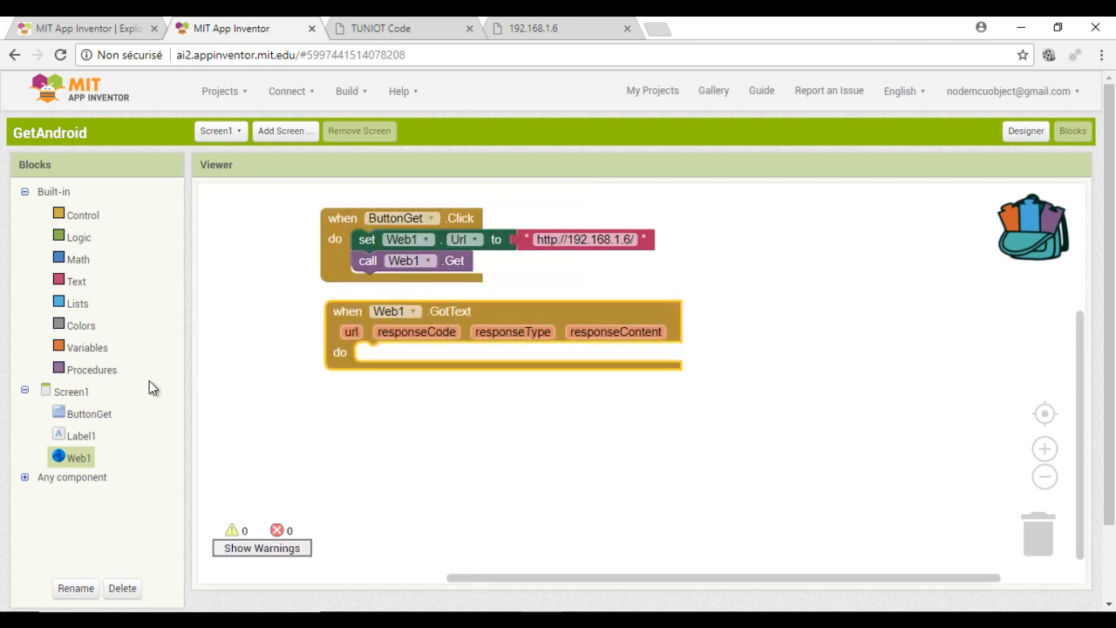
{"action": "left_click", "coordinate": [80, 436]}
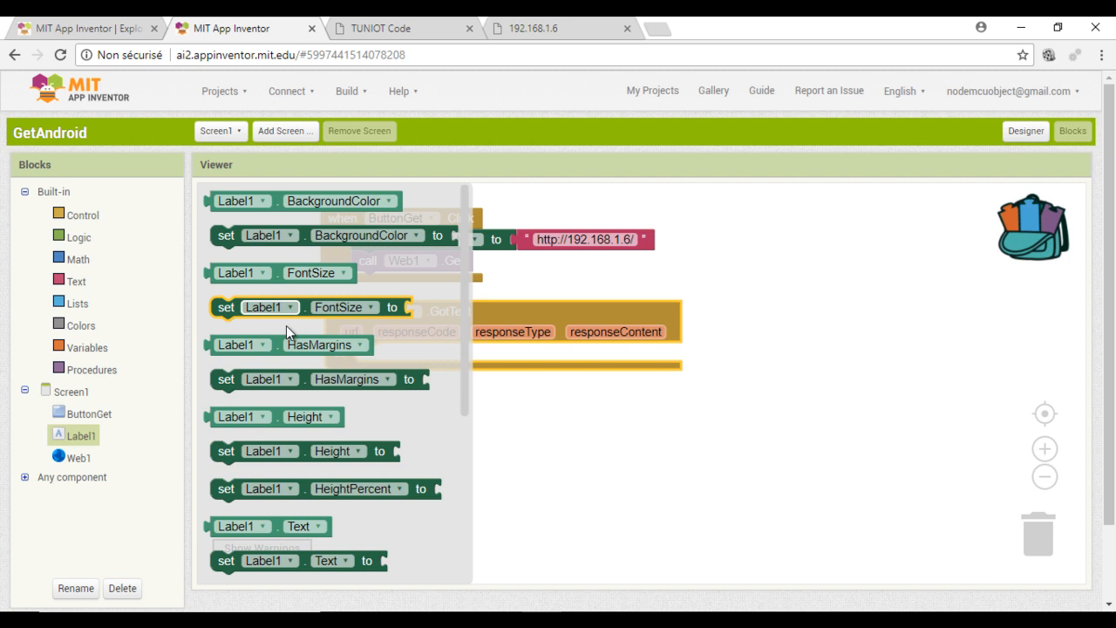
{"action": "scroll", "scroll_direction": "down", "scroll_amount": 3}
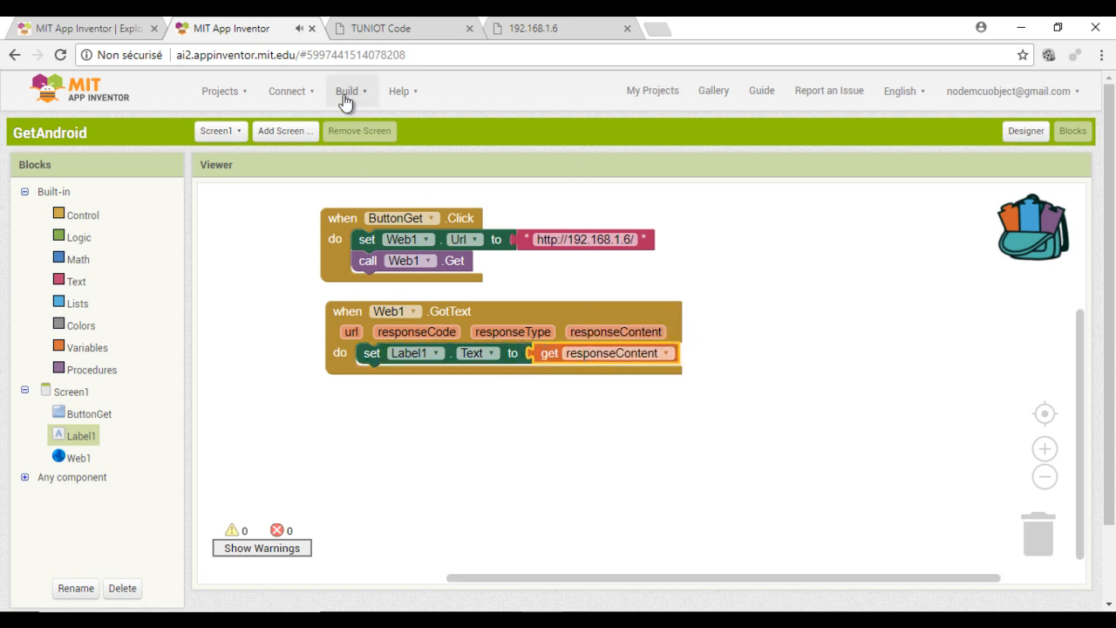
{"action": "left_click", "coordinate": [286, 90]}
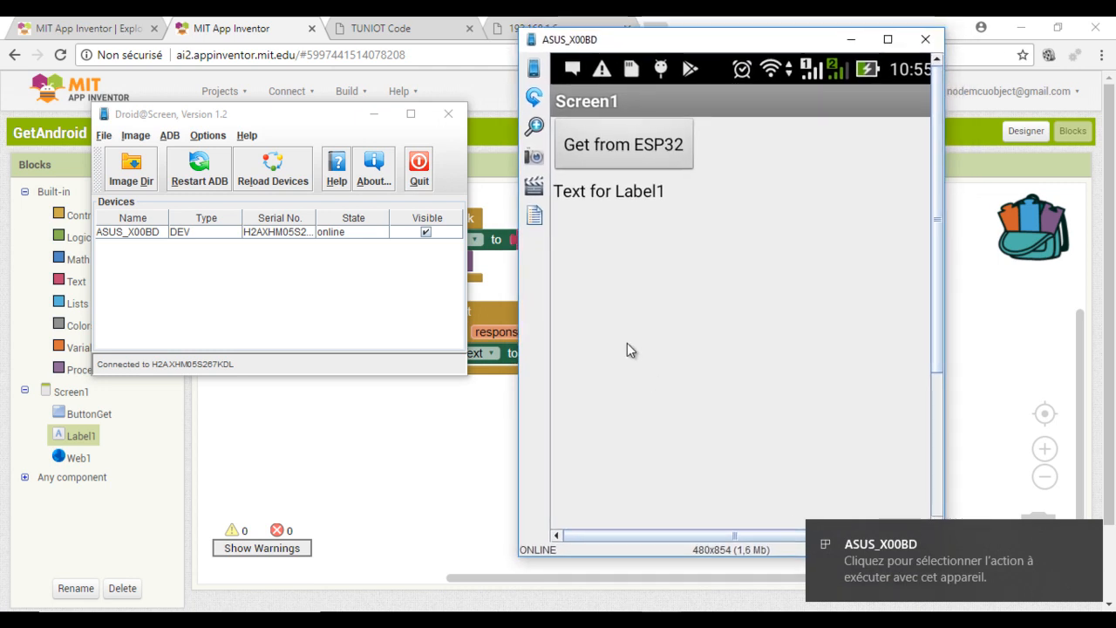
- Tap Get from ESP32 on the mirrored phone, see the reply with 3, then hide the mirror
{"action": "left_click", "coordinate": [449, 113]}
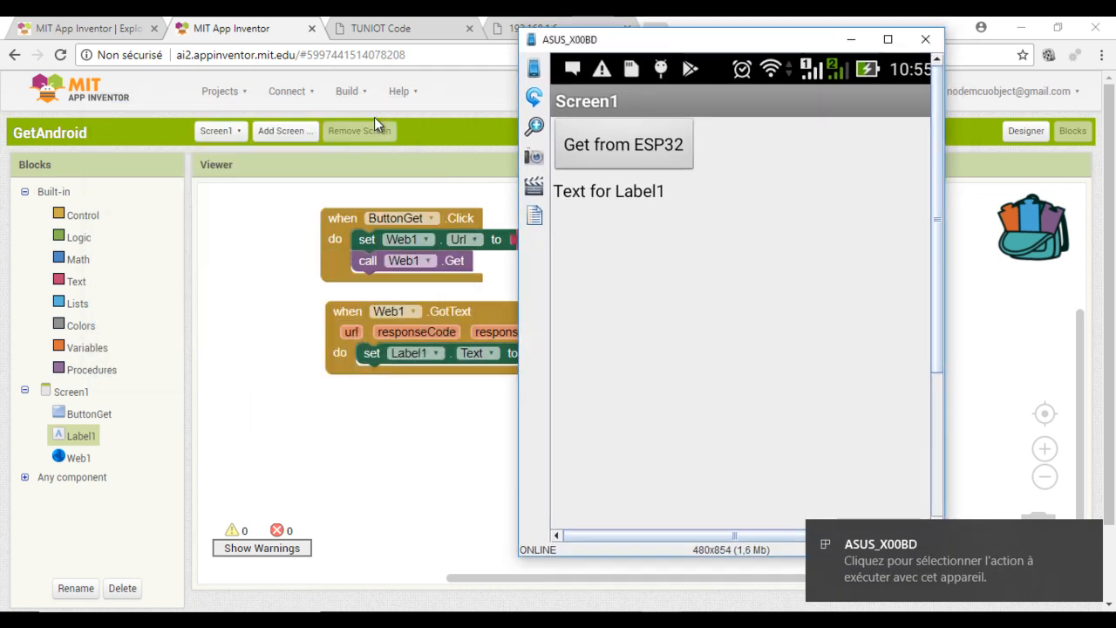
{"action": "mouse_move", "coordinate": [736, 98]}
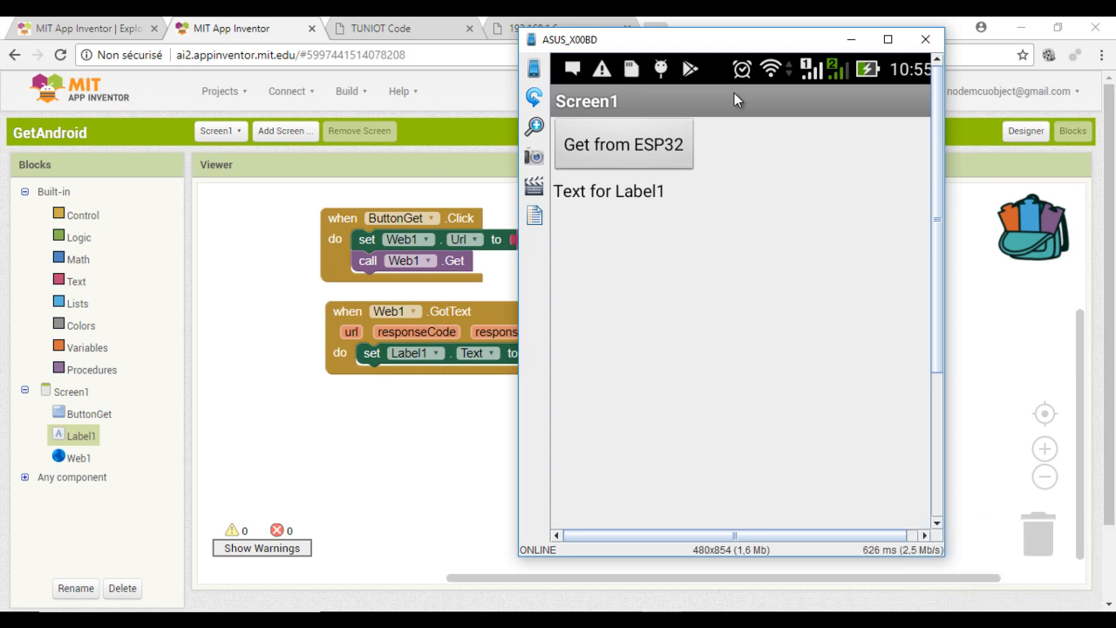
{"action": "left_click", "coordinate": [623, 145]}
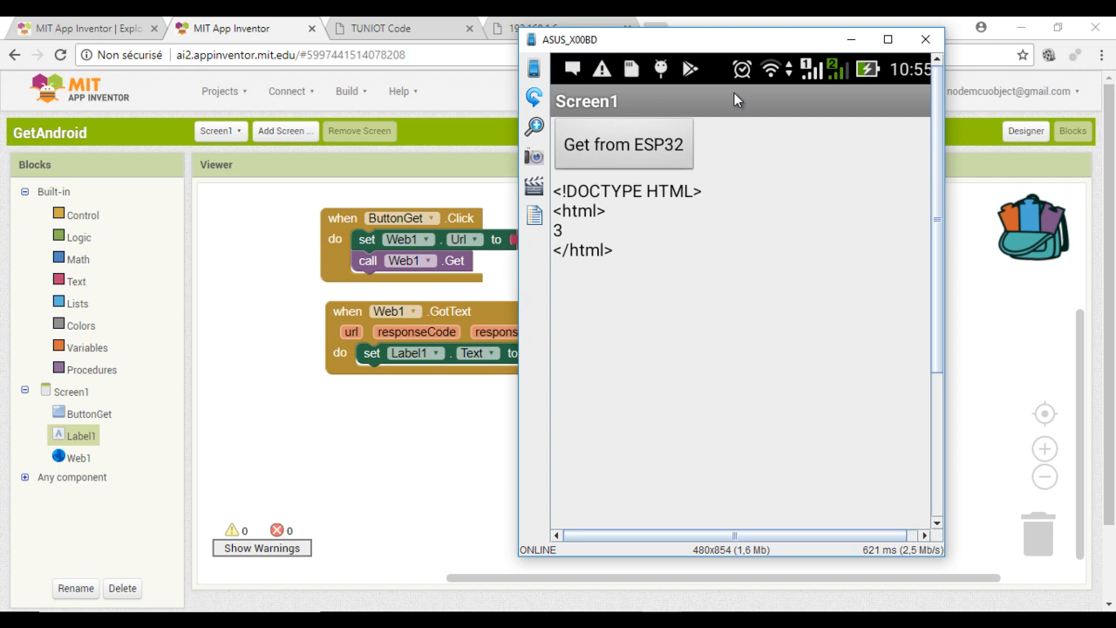
{"action": "left_click", "coordinate": [924, 38]}
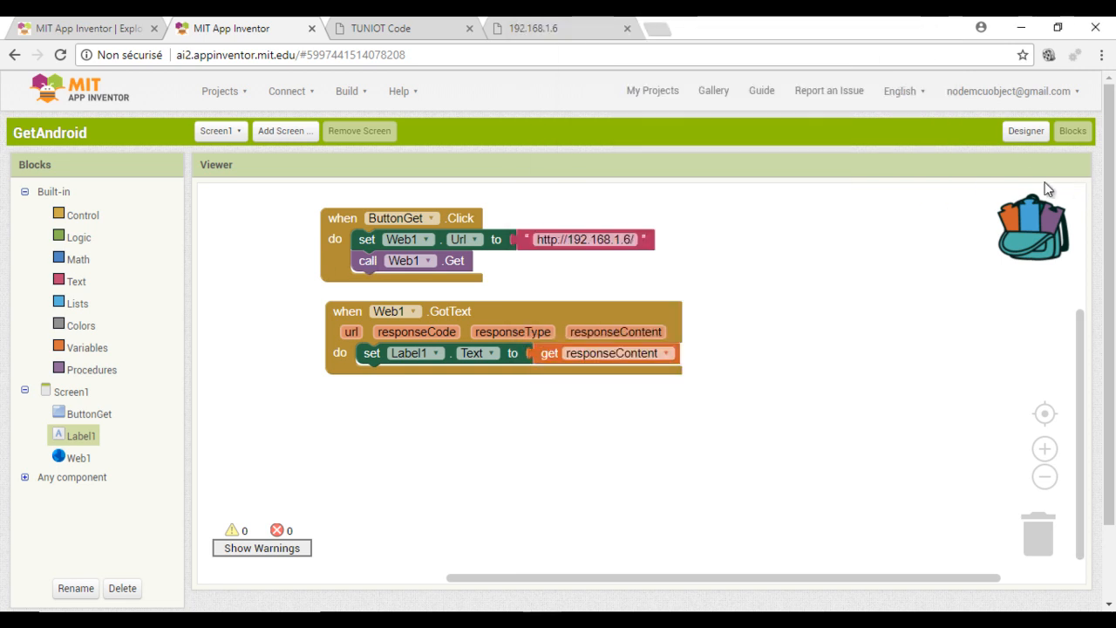
- Enable HTMLFormat on Label1 in the Designer, then restore the Droid@Screen phone mirror
{"action": "left_click", "coordinate": [1026, 131]}
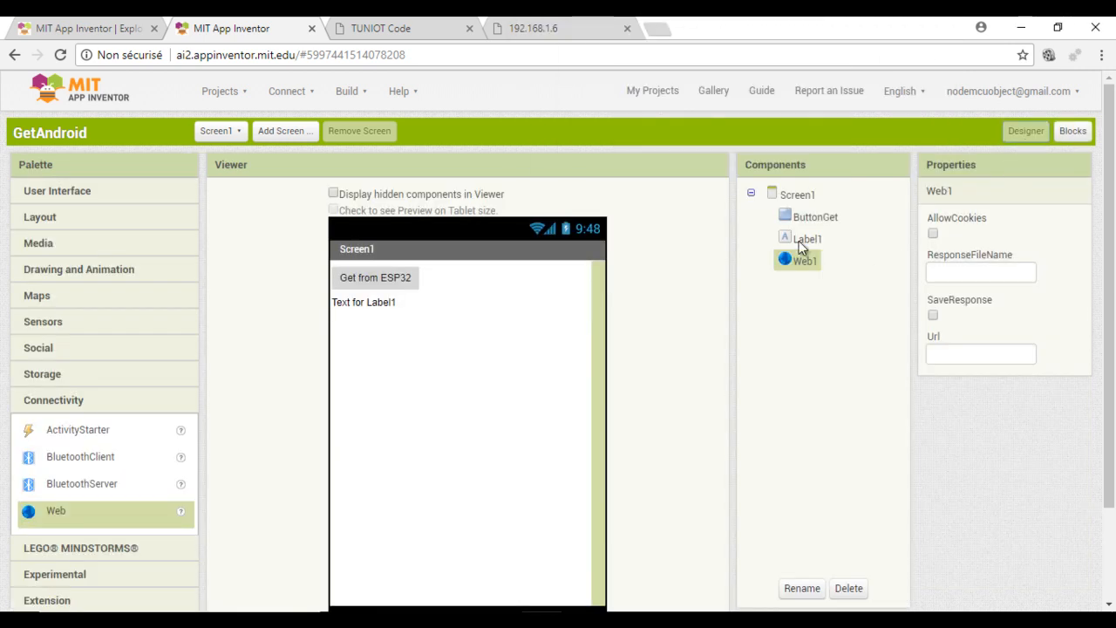
{"action": "left_click", "coordinate": [805, 237]}
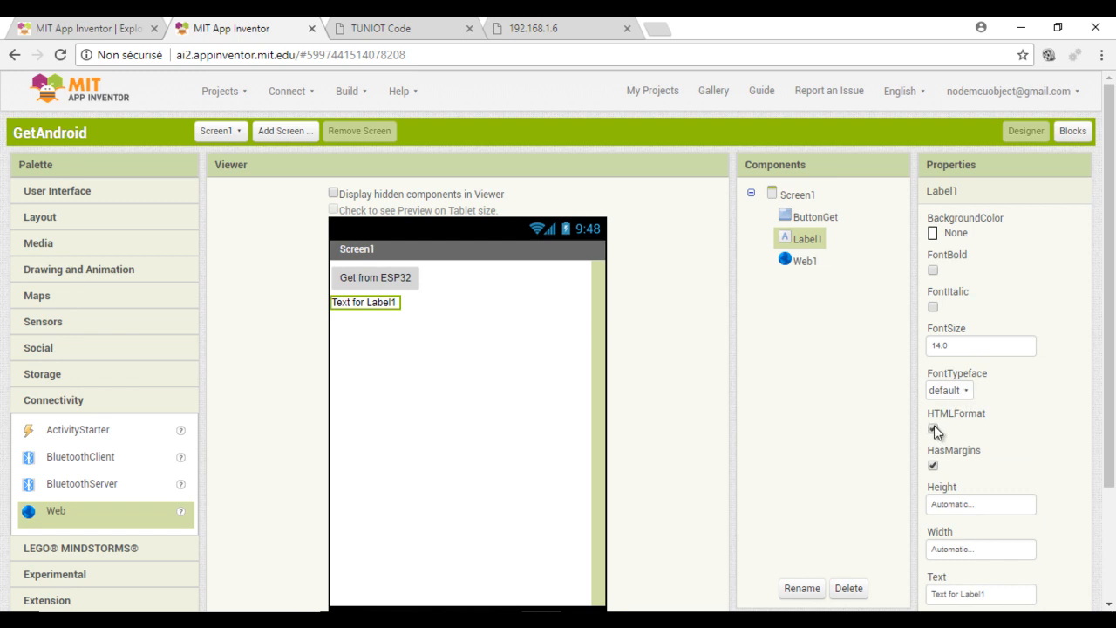
{"action": "left_click", "coordinate": [933, 429]}
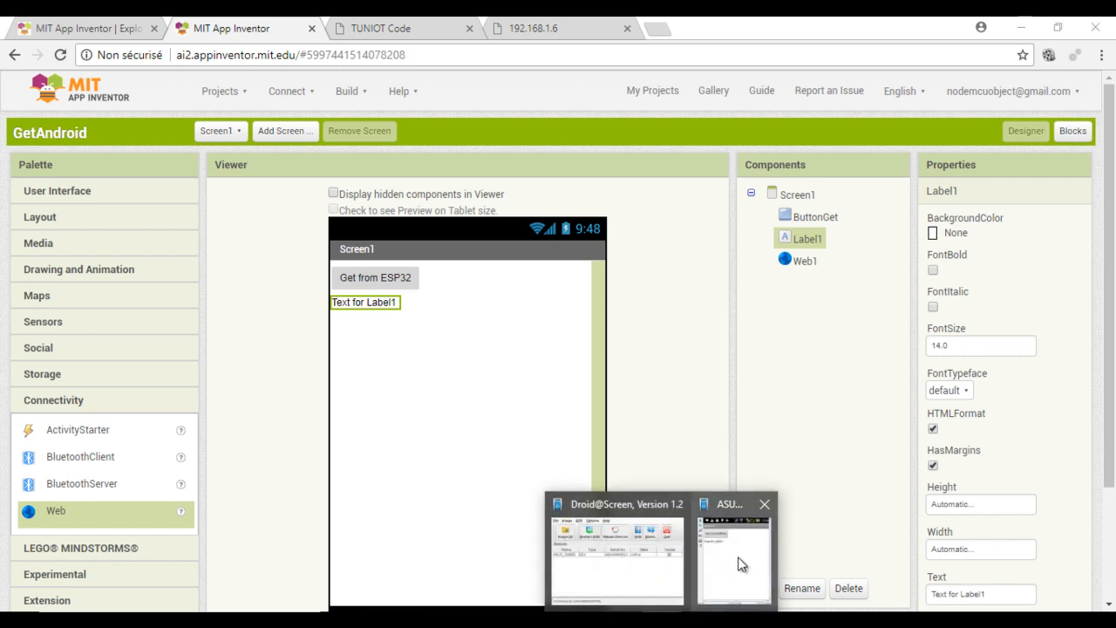
{"action": "left_click", "coordinate": [734, 554]}
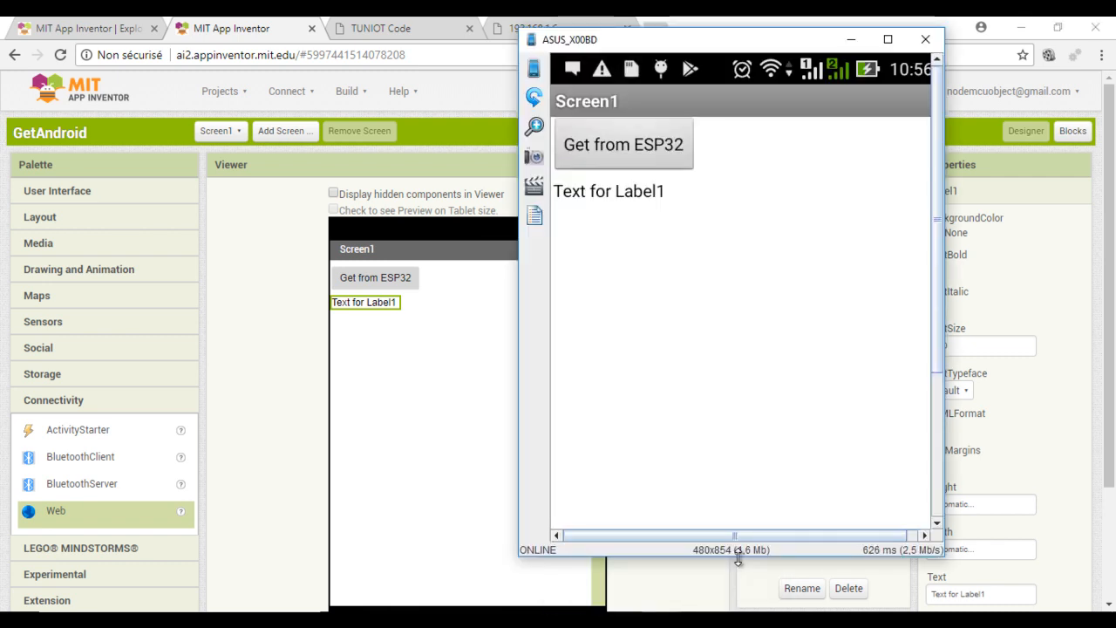